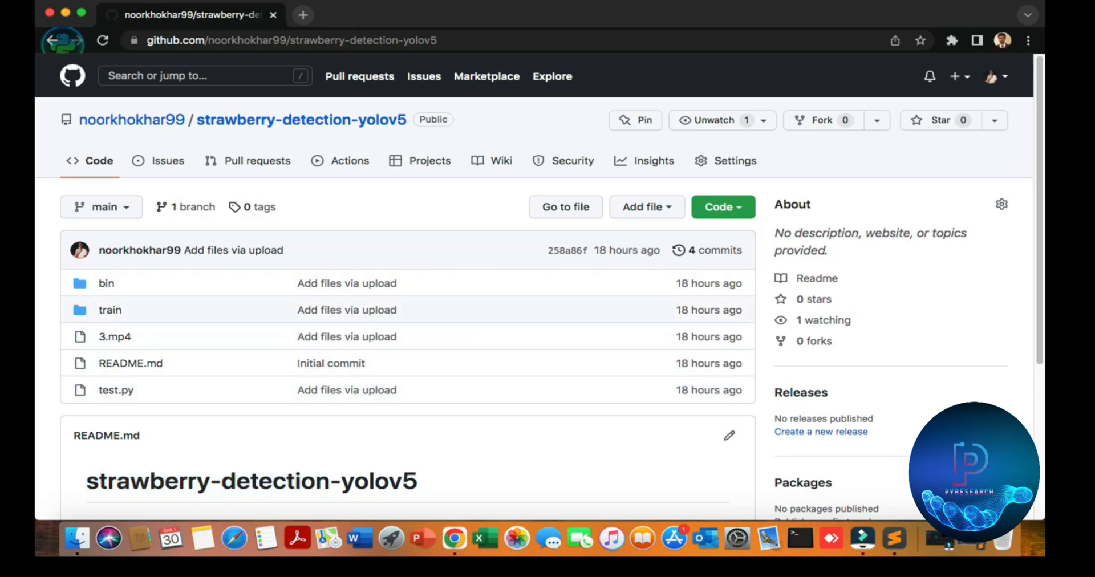
# - Scroll down the strawberry-detection-yolov5 GitHub repository page
pyautogui.scroll(-3)
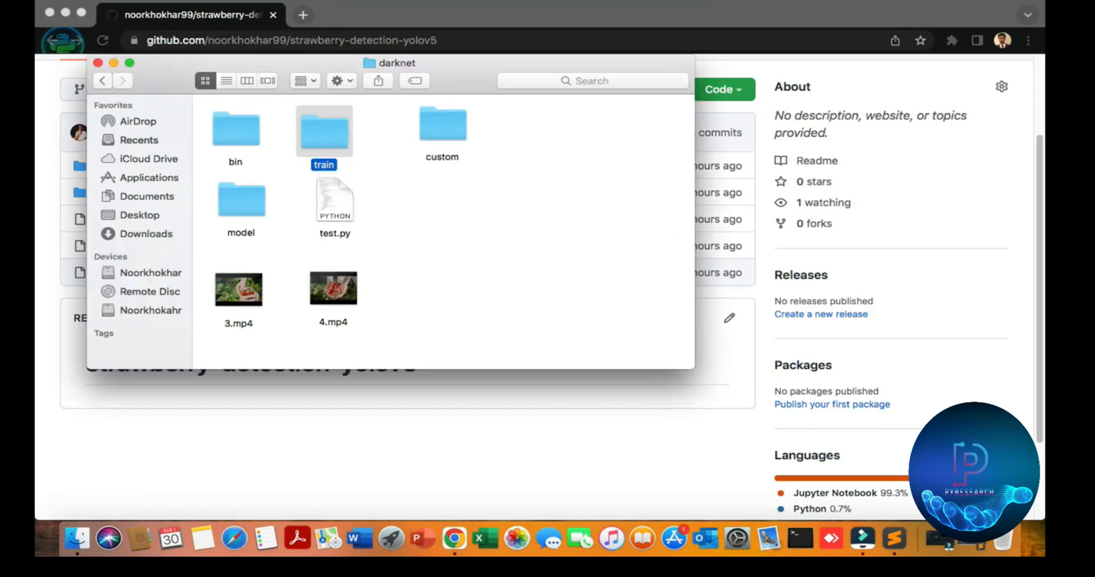
pyautogui.doubleClick(323, 130)
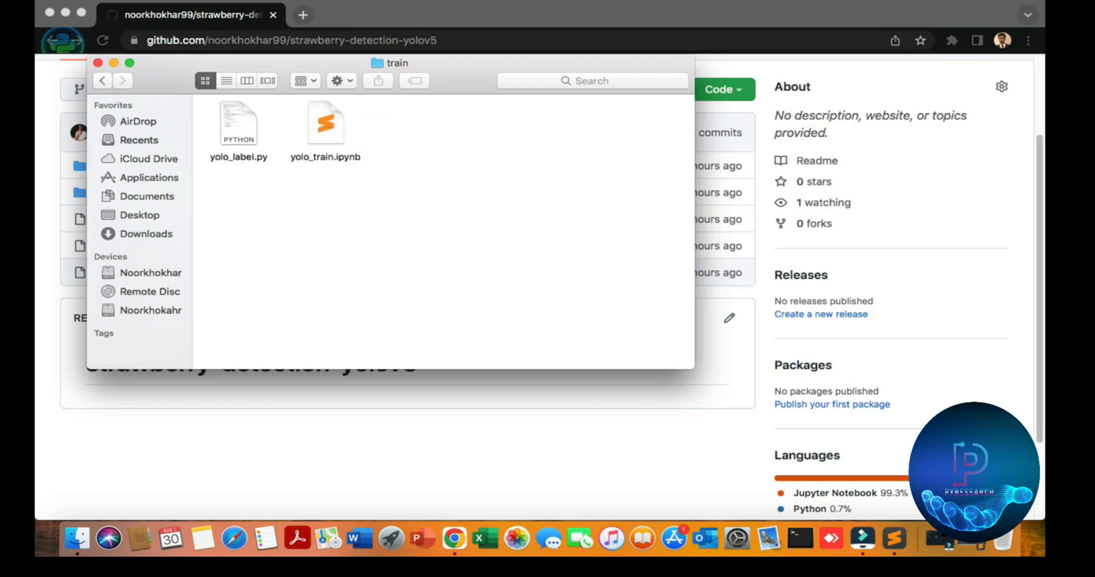
pyautogui.click(102, 79)
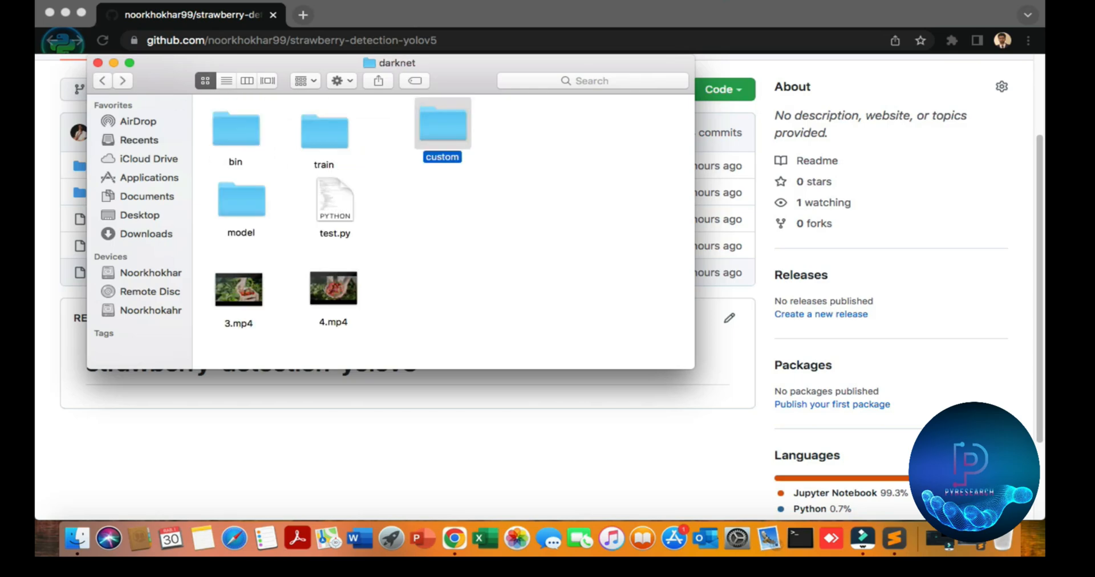
pyautogui.doubleClick(442, 126)
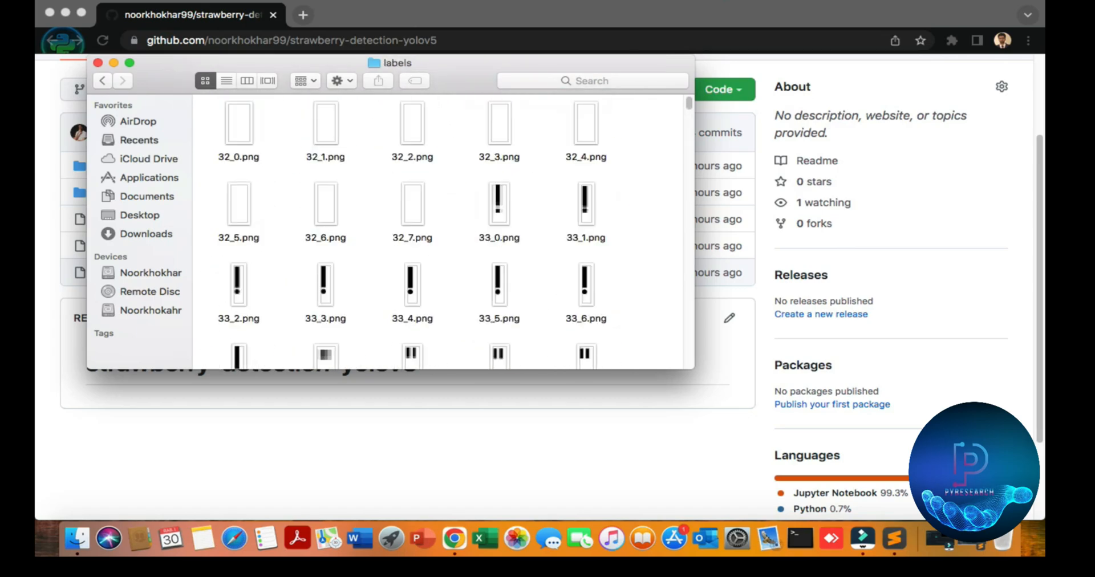
pyautogui.click(102, 80)
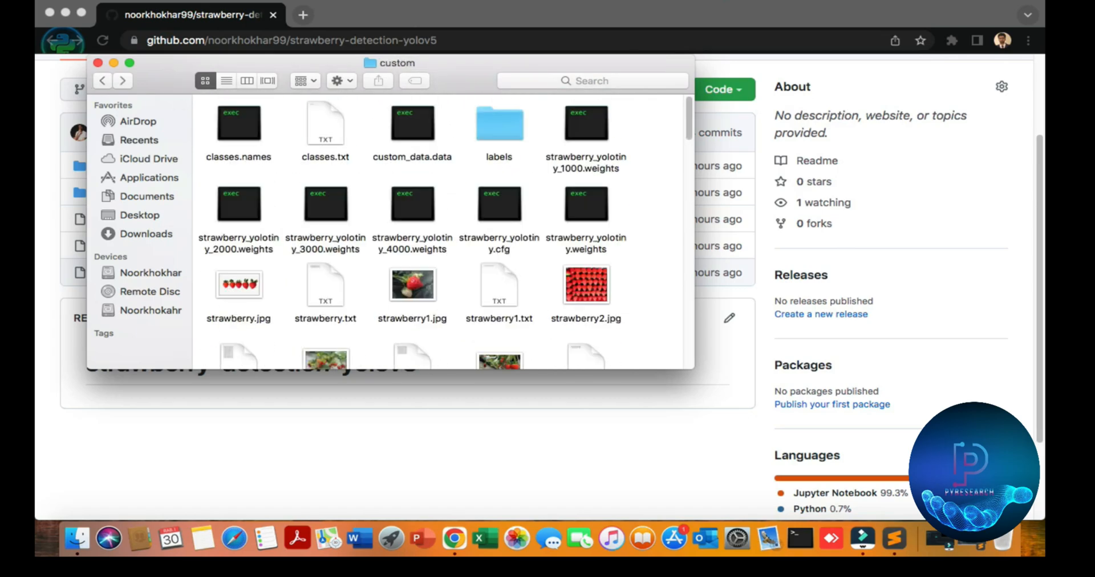
pyautogui.scroll(-3)
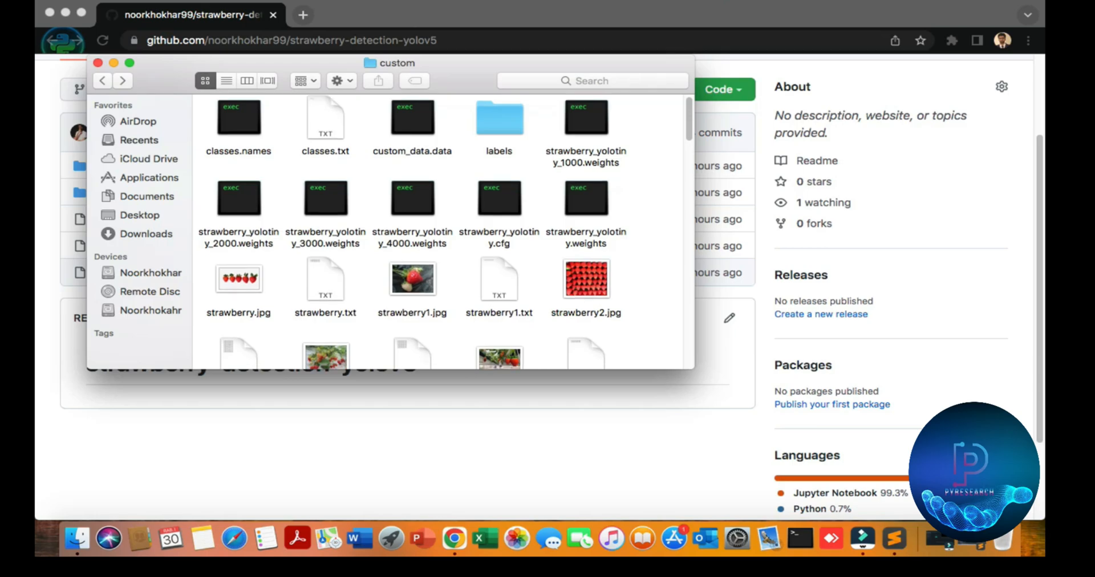
pyautogui.click(326, 117)
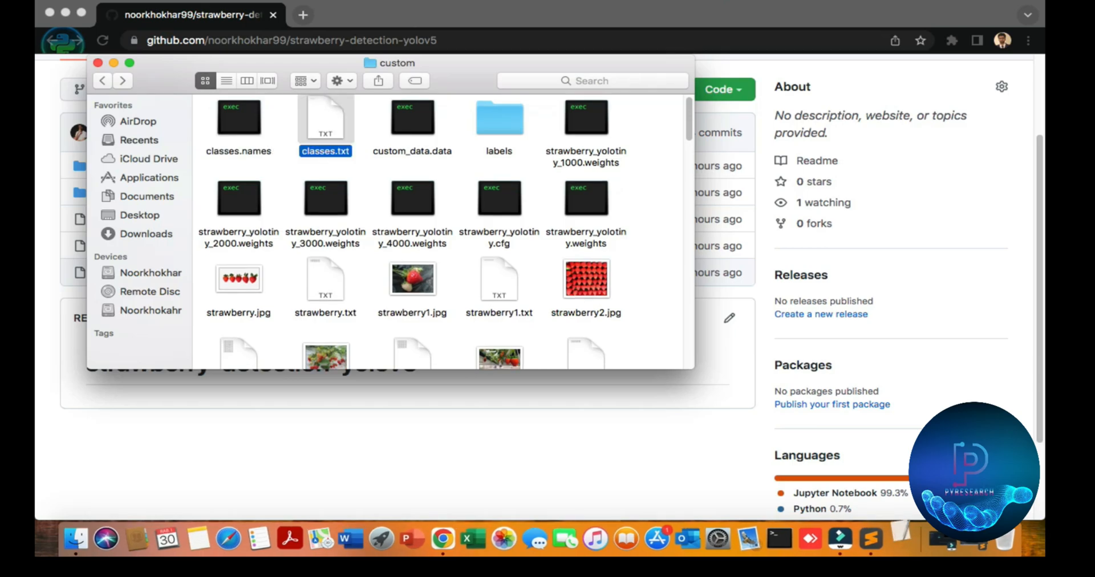
pyautogui.doubleClick(325, 117)
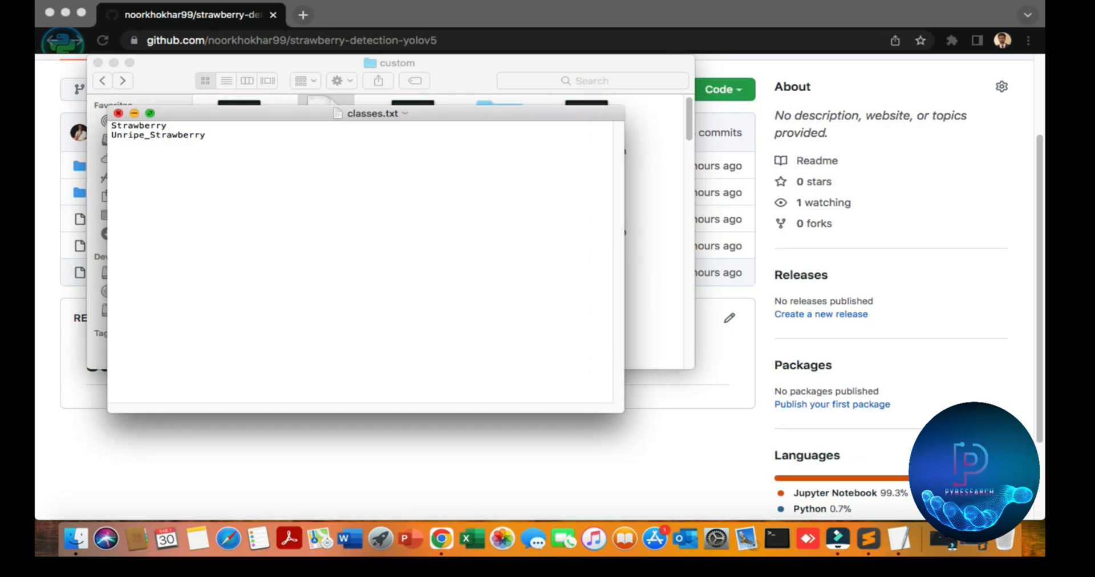
pyautogui.click(118, 112)
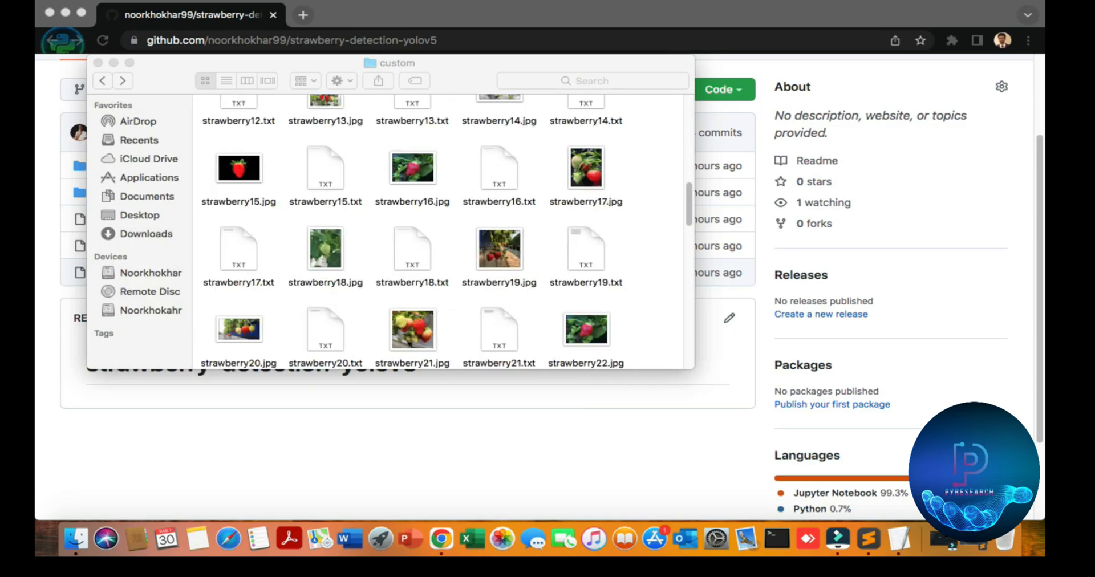
pyautogui.scroll(-3)
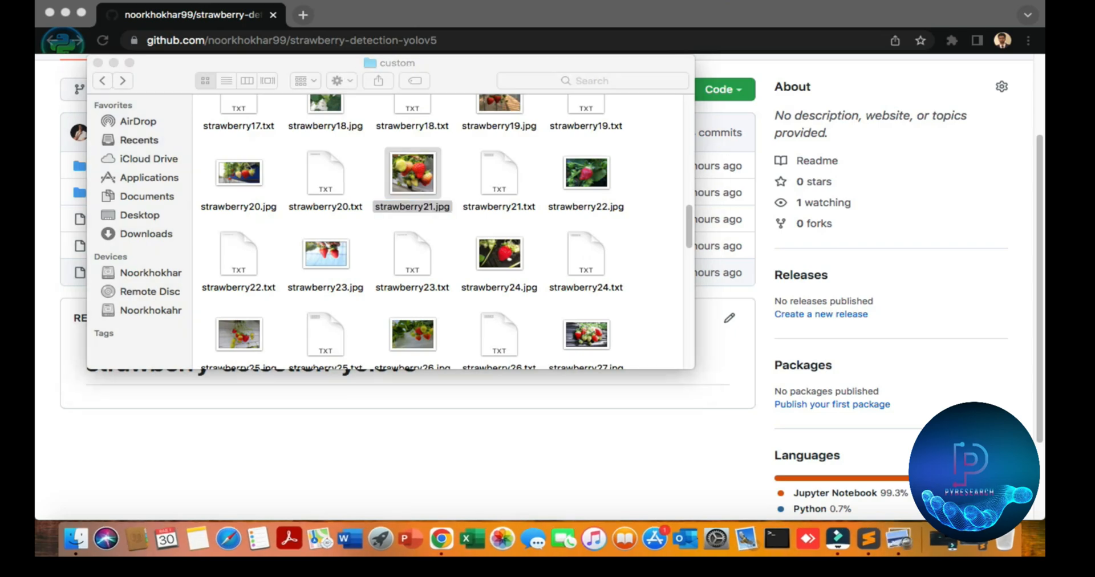
pyautogui.doubleClick(412, 174)
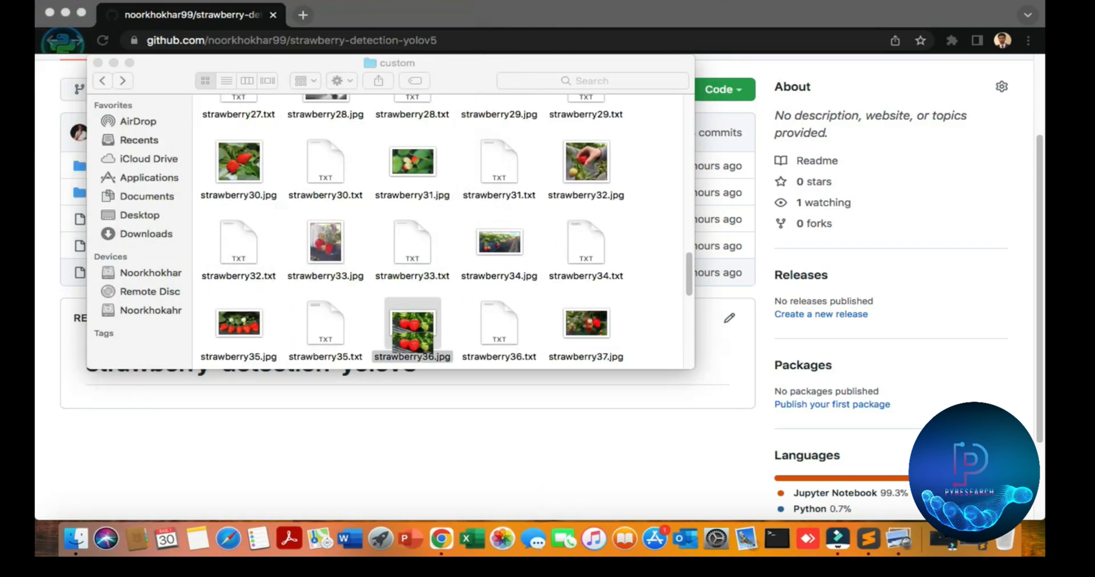
pyautogui.click(103, 80)
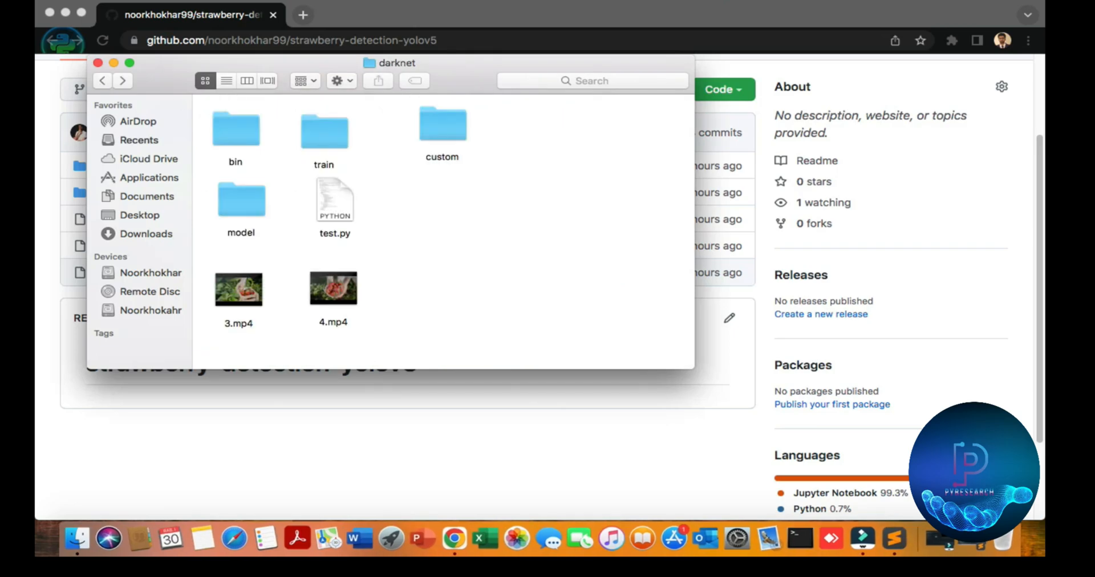
pyautogui.doubleClick(240, 199)
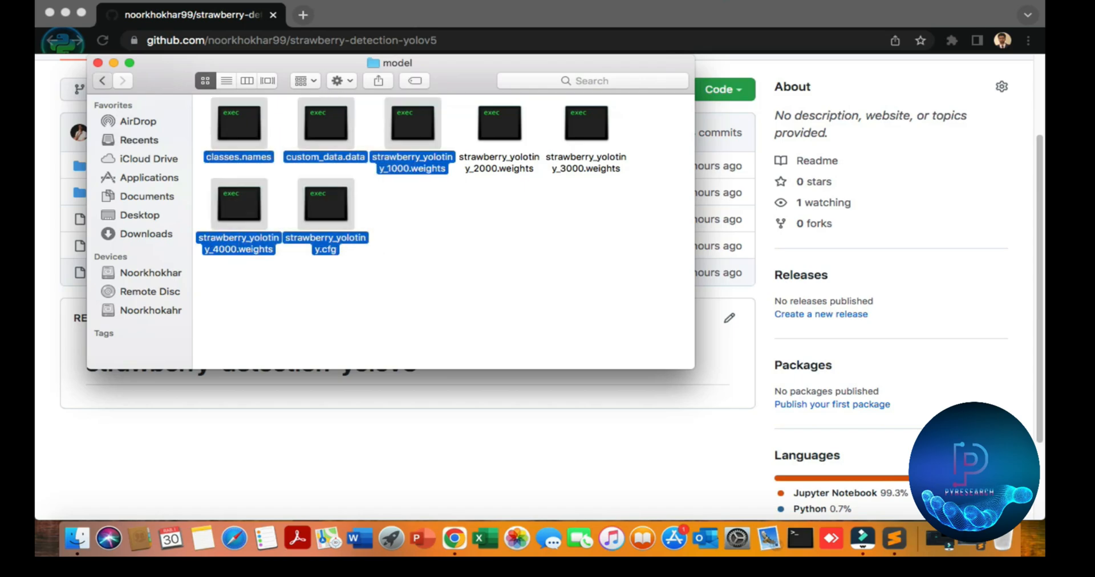
pyautogui.click(102, 80)
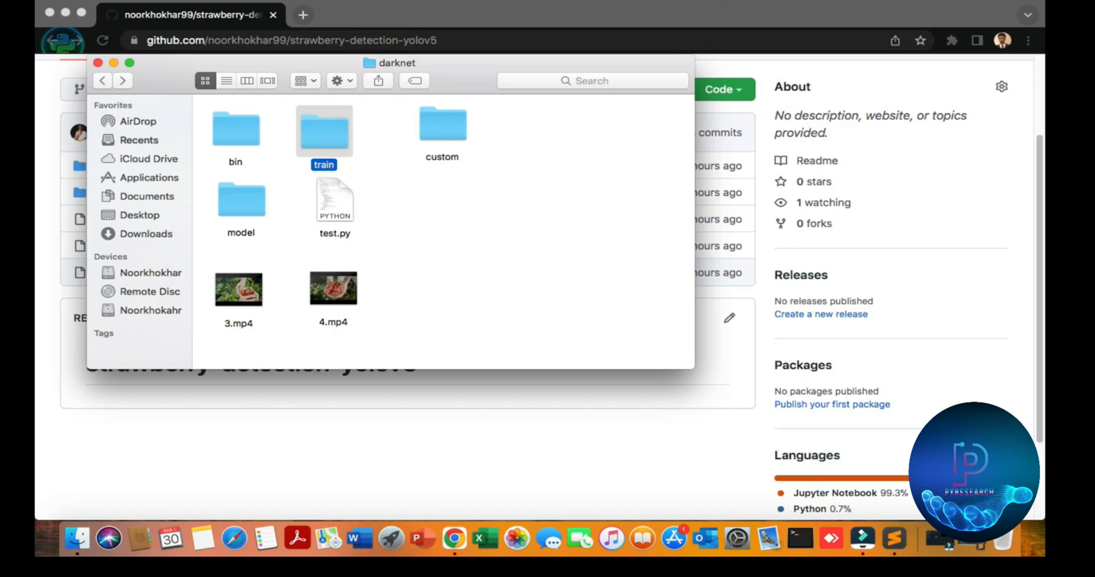
pyautogui.doubleClick(324, 130)
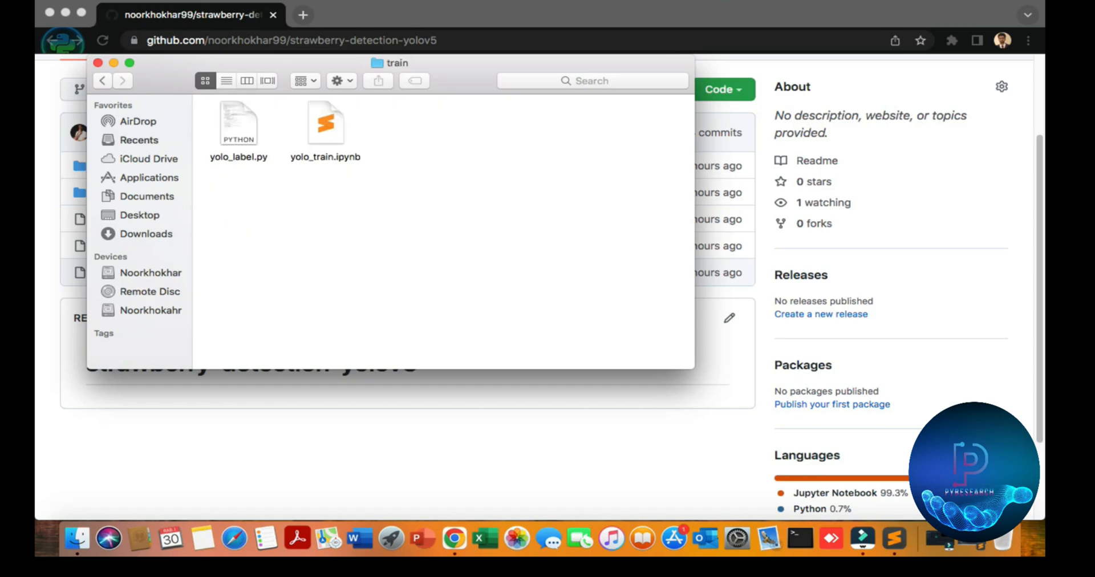
pyautogui.moveTo(102, 81)
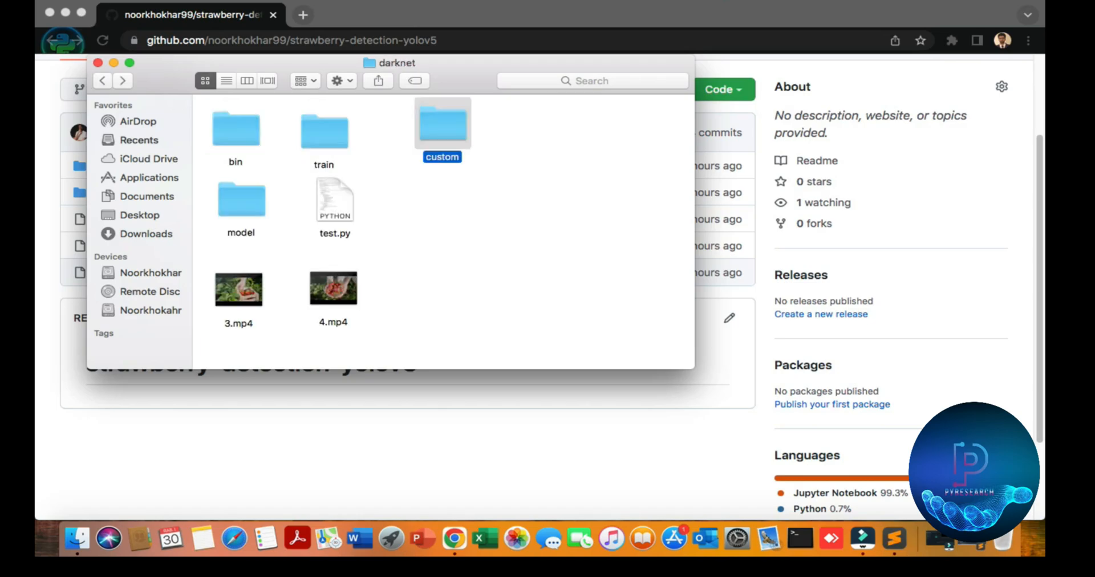
# - Open the custom dataset folder and Quick Look the strawberry21.jpg photo
pyautogui.doubleClick(442, 124)
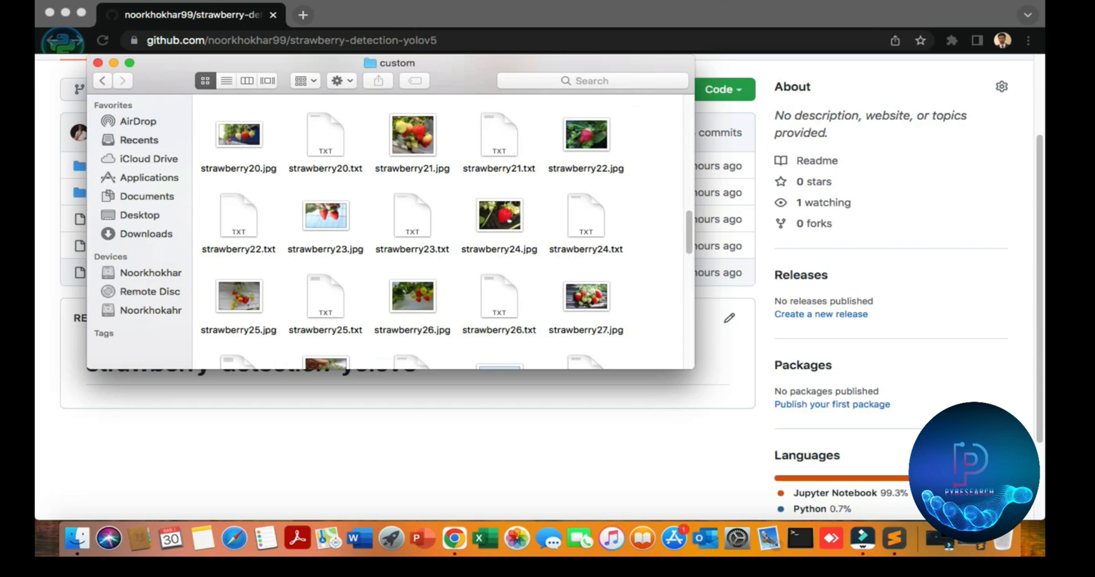
pyautogui.click(412, 134)
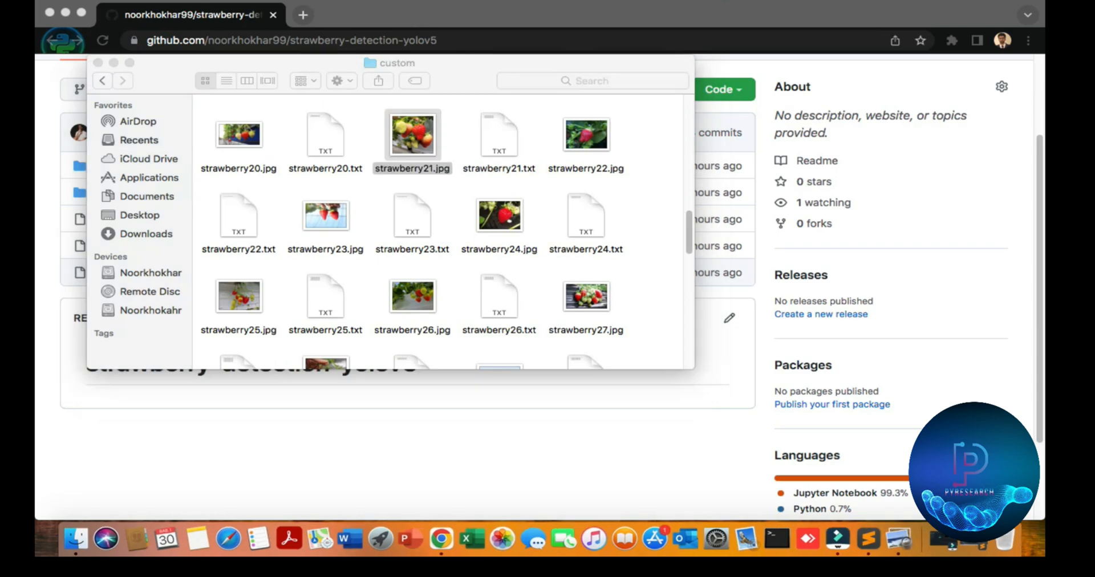
pyautogui.press('space')
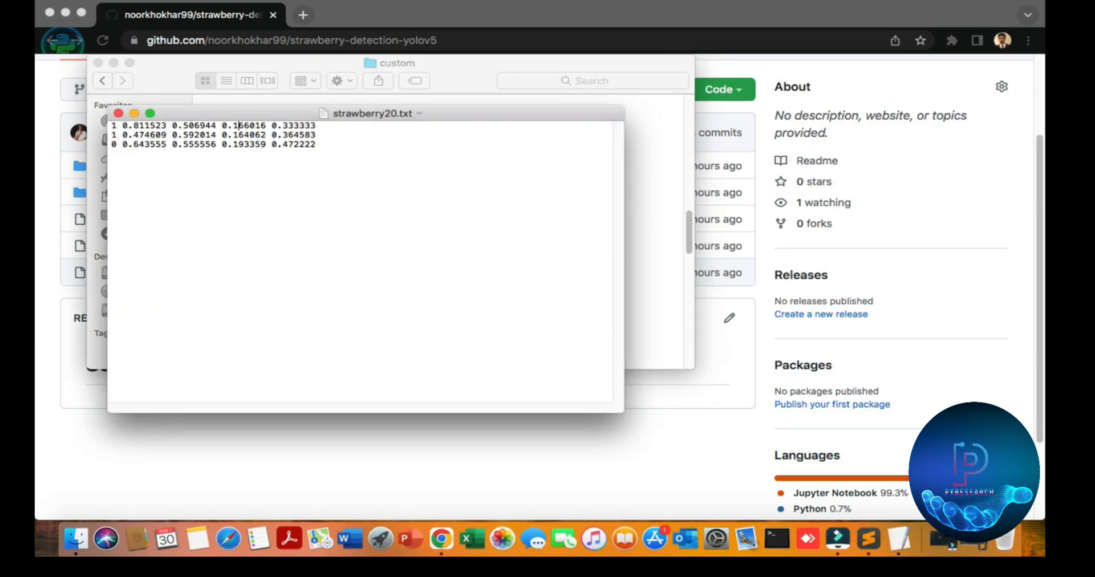
# - View strawberry20.txt's bounding-box lines in TextEdit, then return to darknet and open train
pyautogui.doubleClick(194, 124)
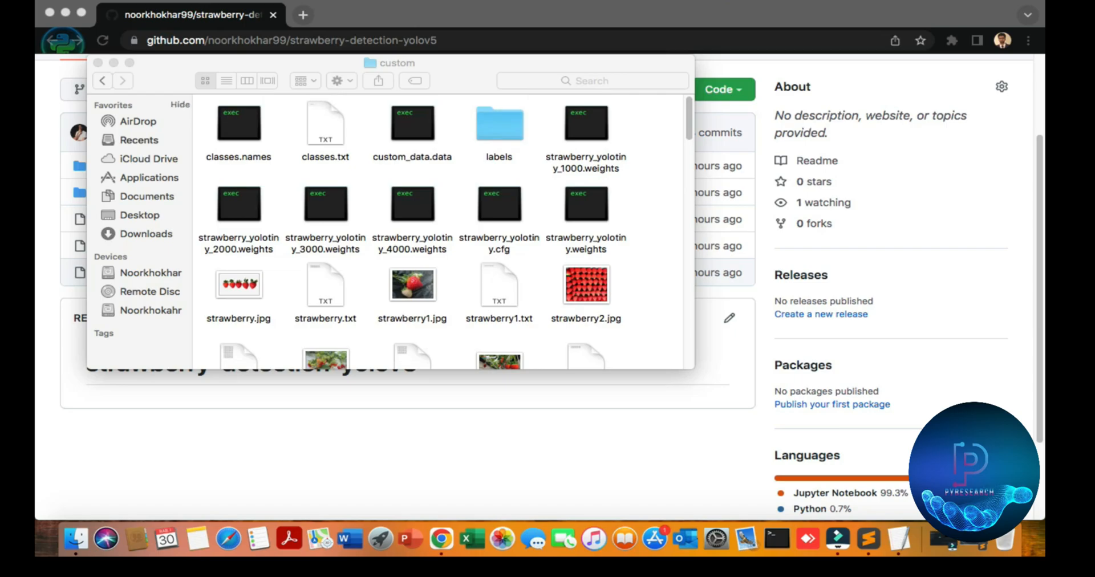
pyautogui.click(103, 80)
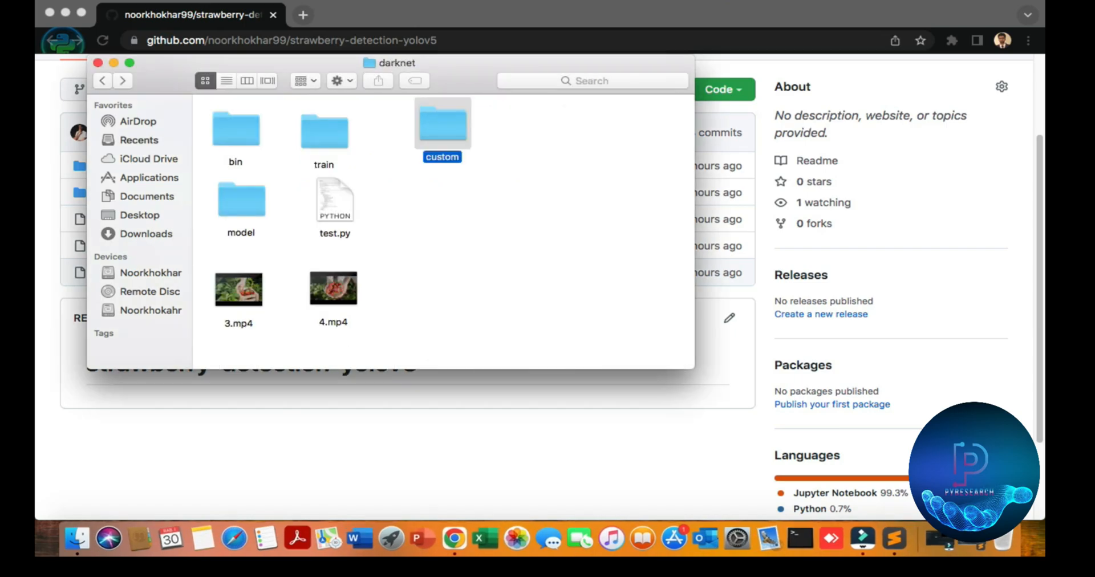
pyautogui.doubleClick(442, 124)
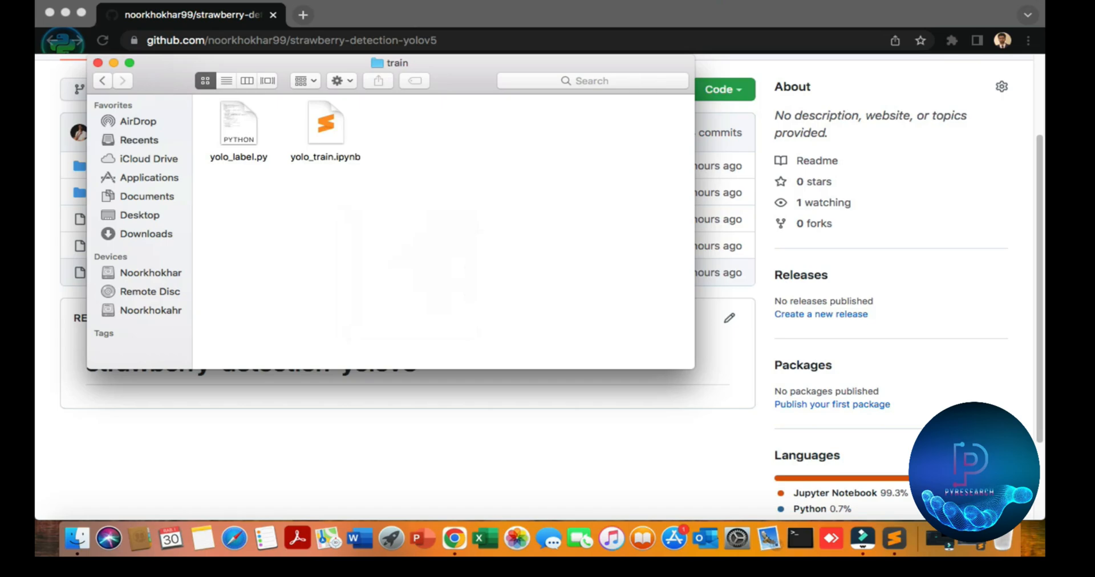
pyautogui.rightClick(239, 122)
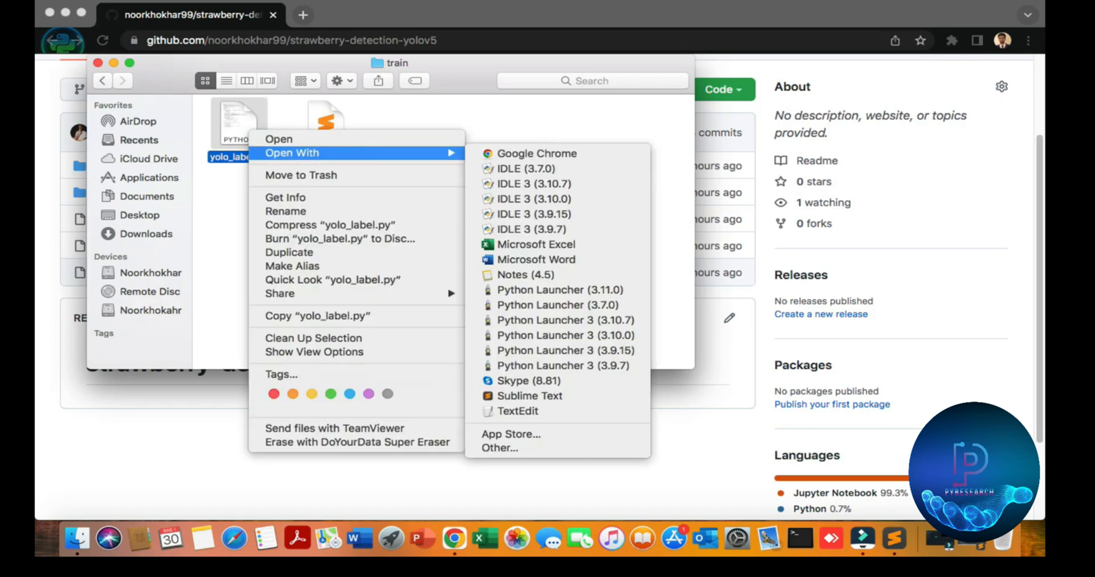
pyautogui.click(529, 396)
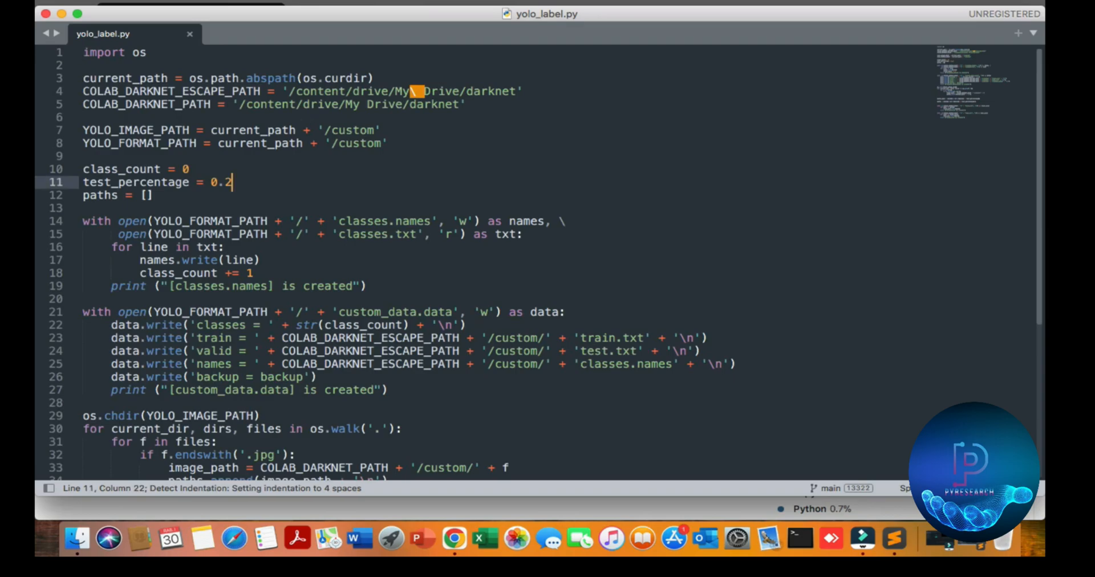
pyautogui.scroll(-3)
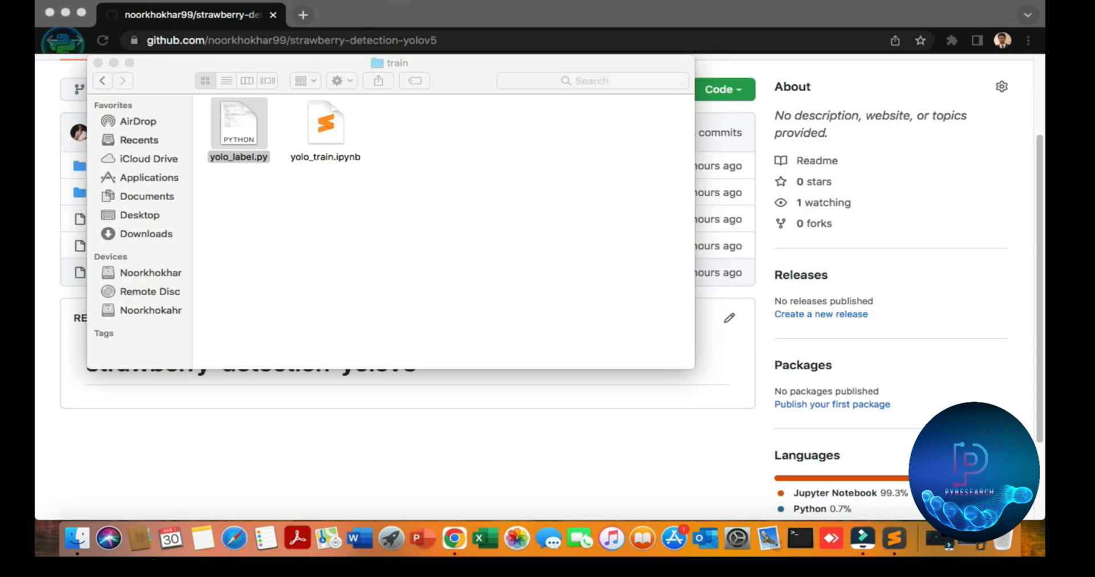
# - Open the darknet model folder and drag its window left to show its files
pyautogui.click(102, 80)
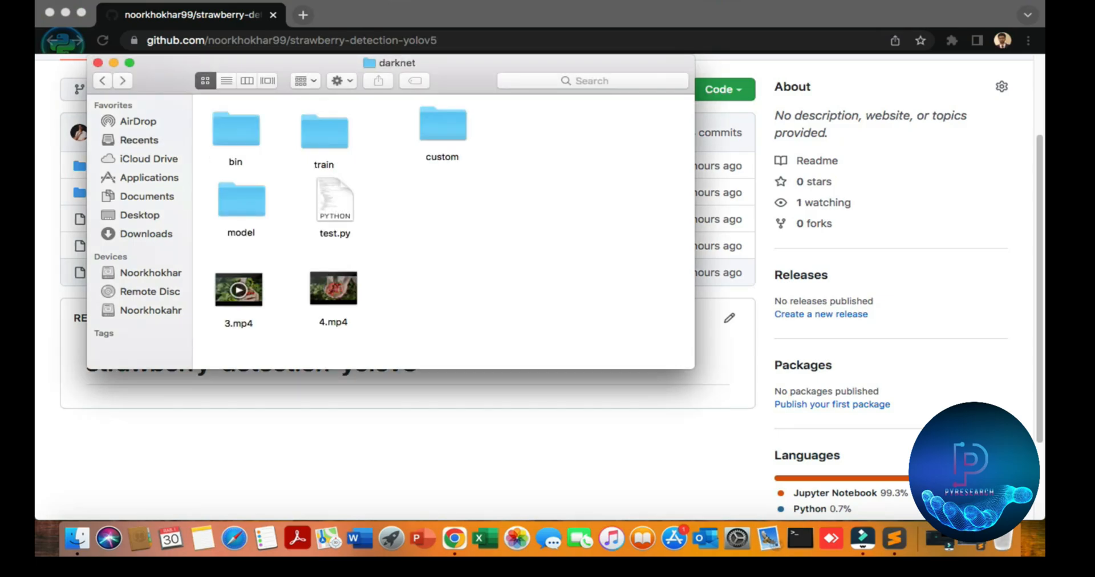
pyautogui.click(240, 201)
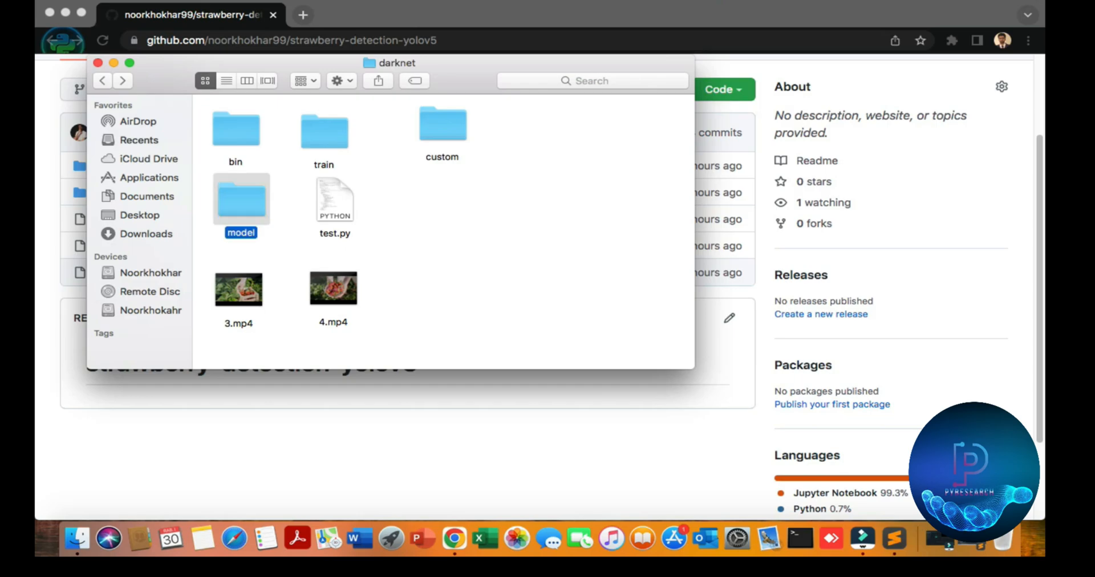
pyautogui.doubleClick(241, 200)
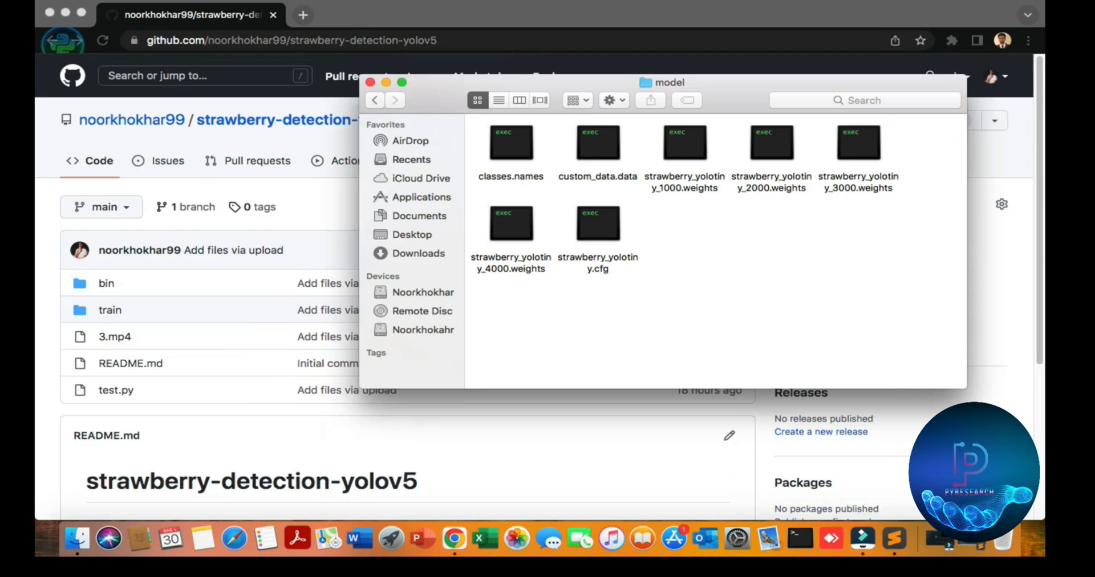
pyautogui.moveTo(666, 83); pyautogui.dragTo(444, 80)
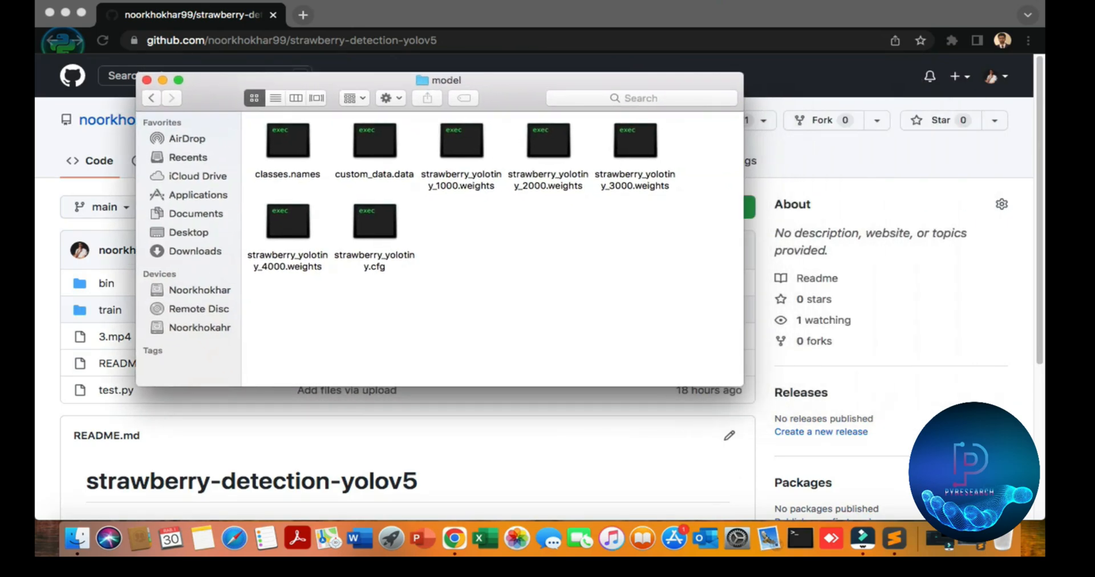
pyautogui.click(150, 98)
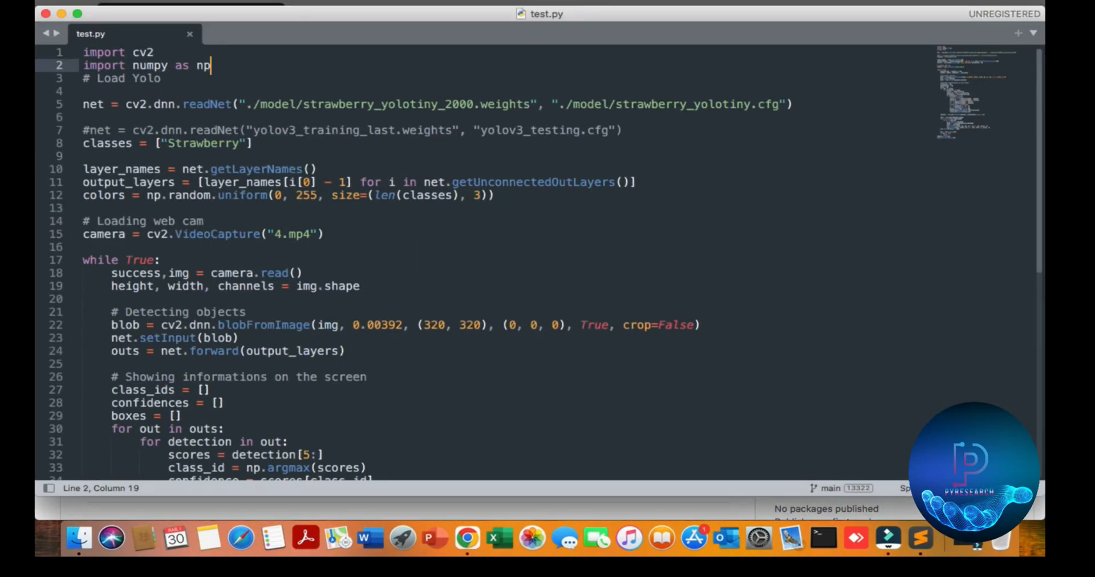
# - Add a blank line after 'import numpy as np' in test.py and scroll through the detection loop
pyautogui.press('enter')
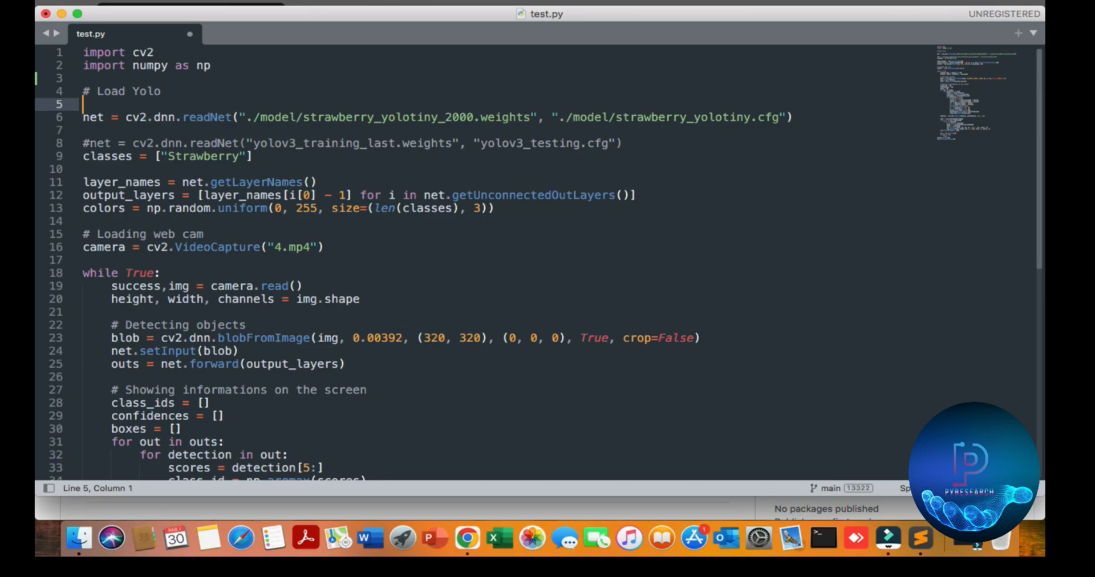
pyautogui.scroll(-3)
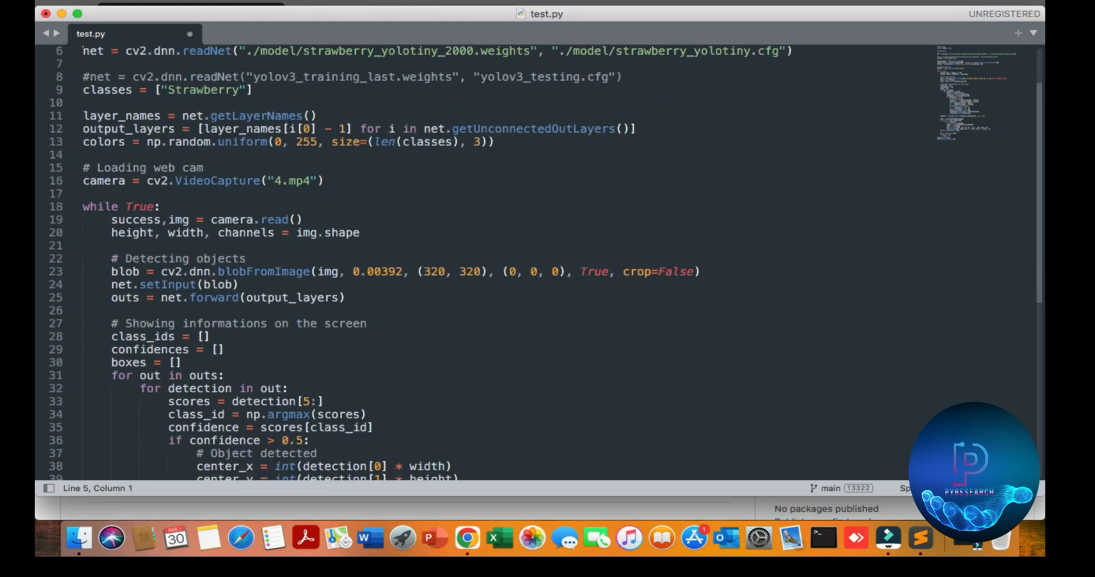
pyautogui.scroll(-3)
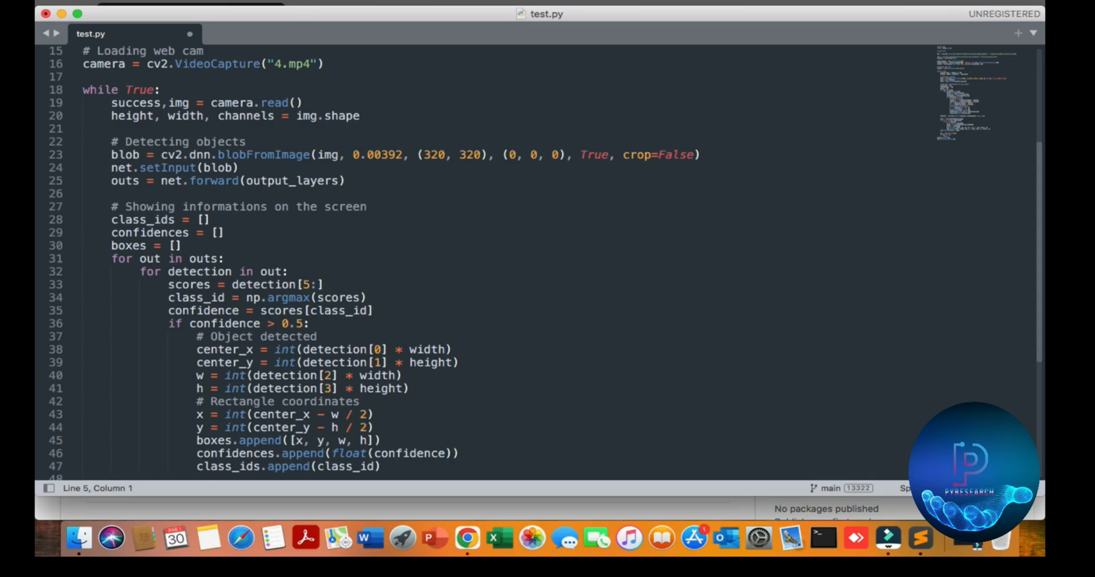
pyautogui.scroll(-3)
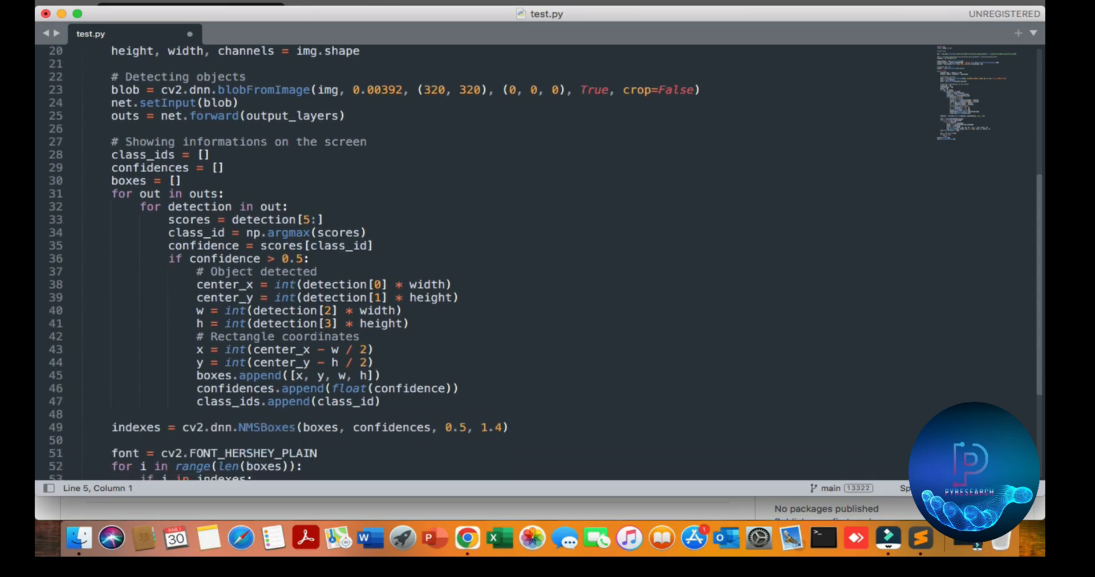
pyautogui.scroll(-3)
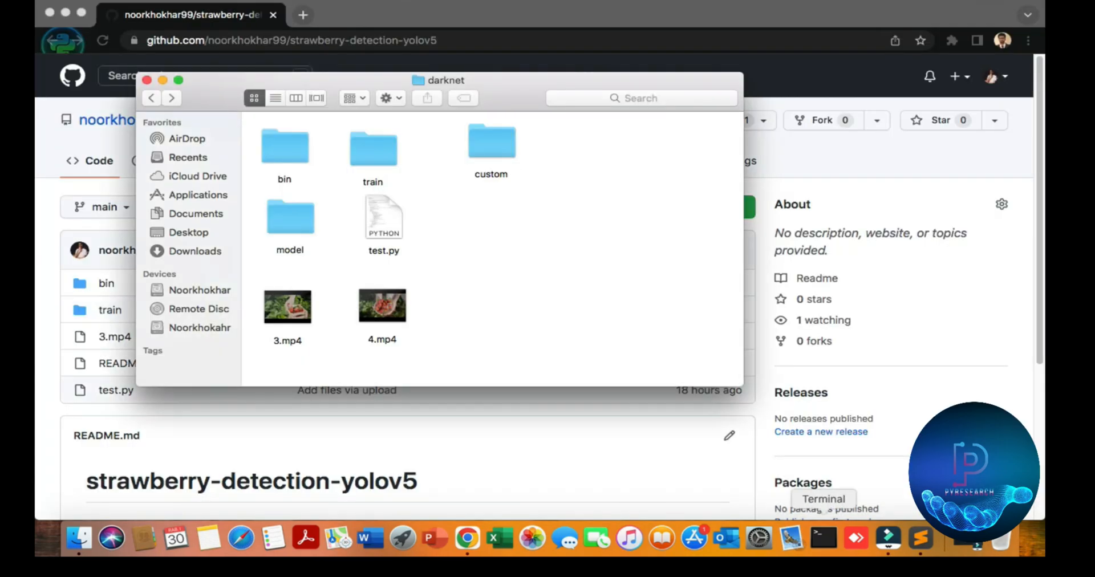
# - Open a Terminal window and exit the Python interpreter with quit()
pyautogui.click(823, 538)
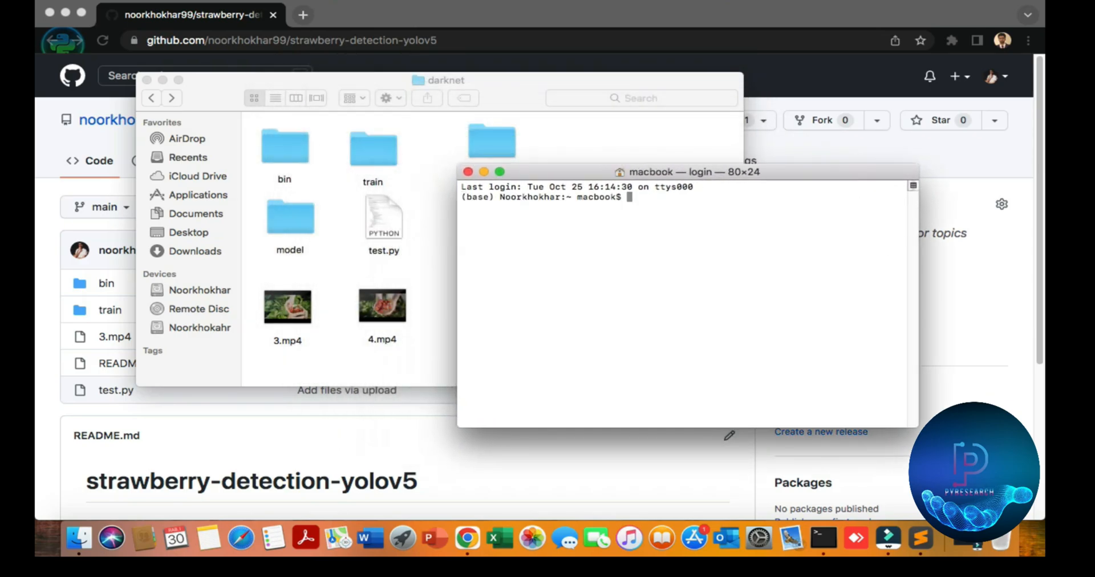
pyautogui.write('cd De')
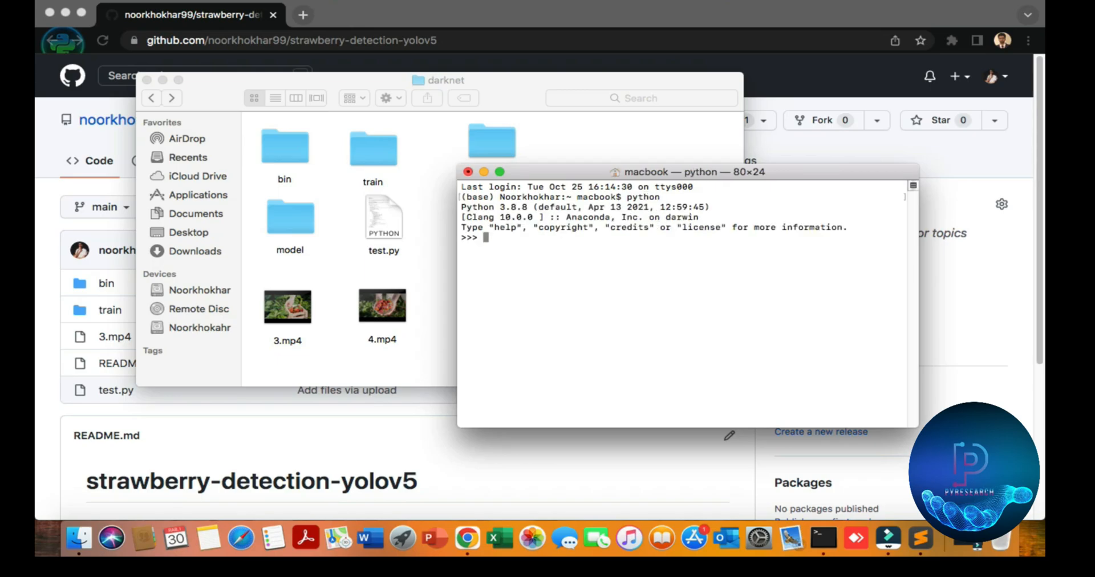
pyautogui.write('quit()')
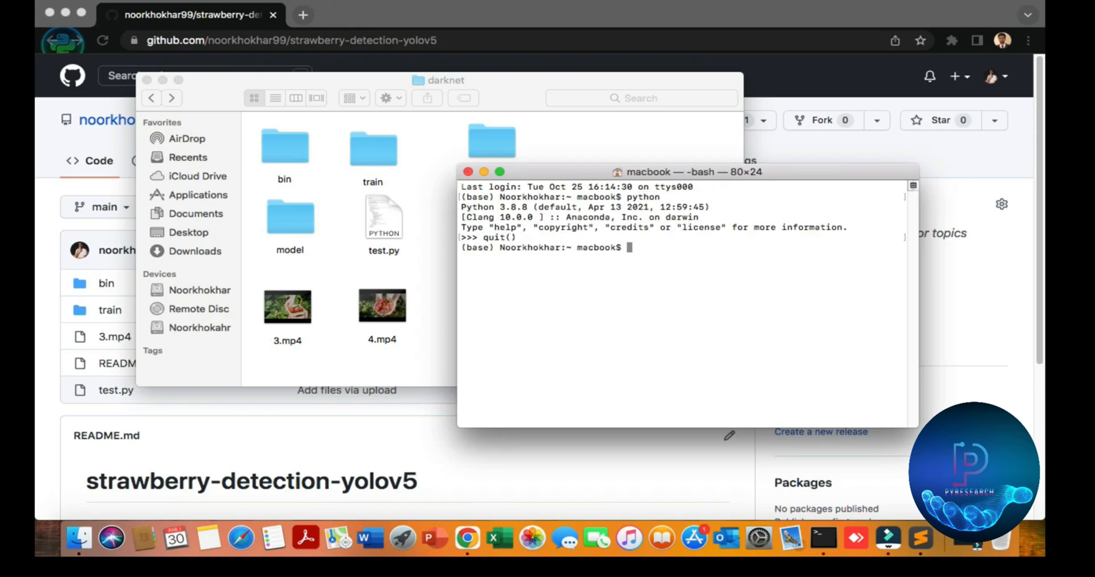
# - Change directory to Documents/Youtube/strawberry-detection/darknet/ and list its files
pyautogui.write('cd D')
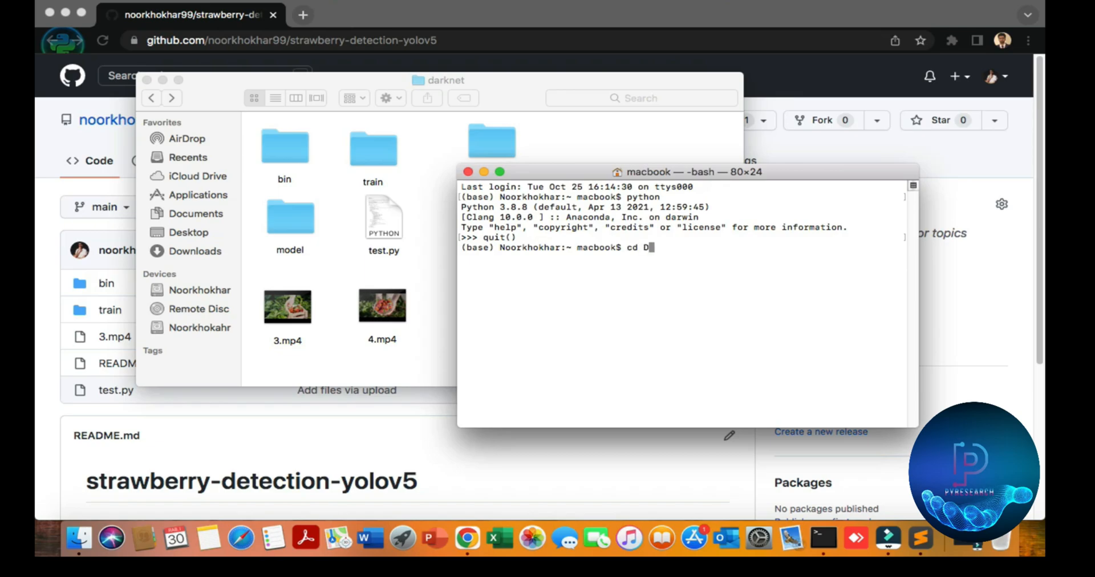
pyautogui.write('ocuments/')
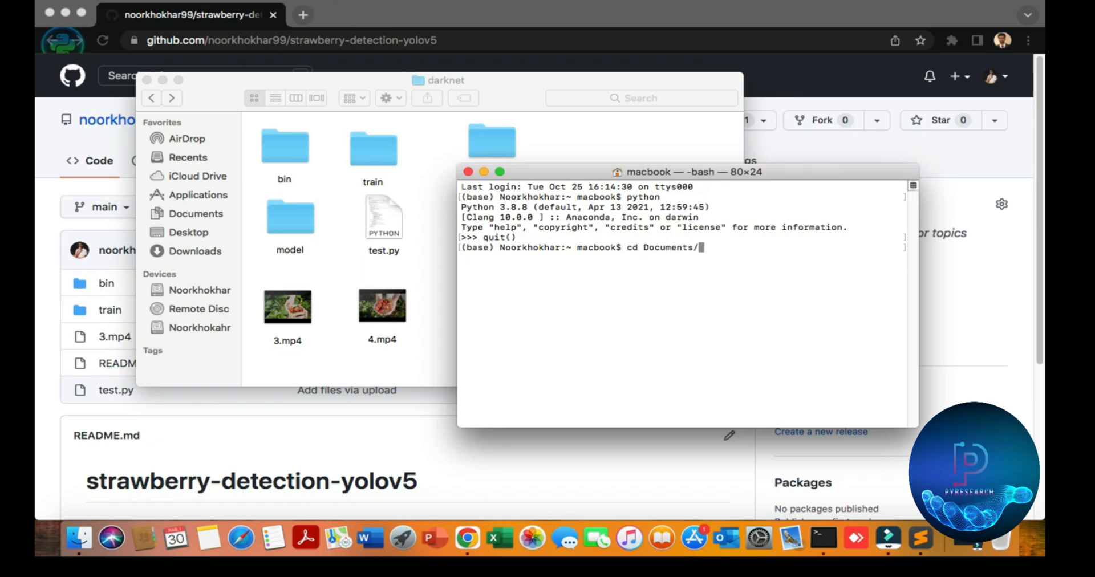
pyautogui.write('Youtube/c')
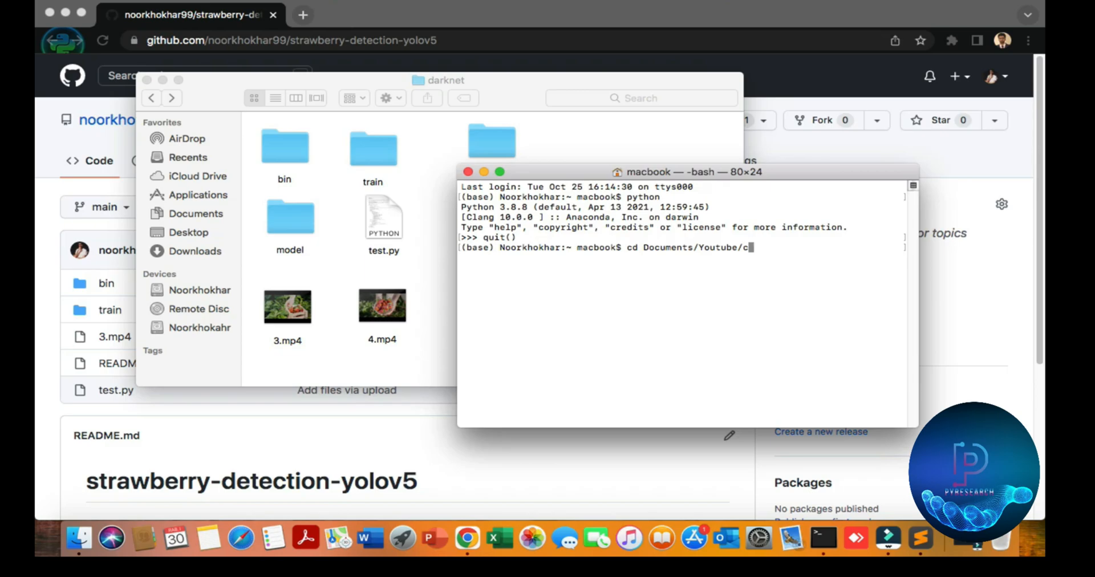
pyautogui.press('Backspace')
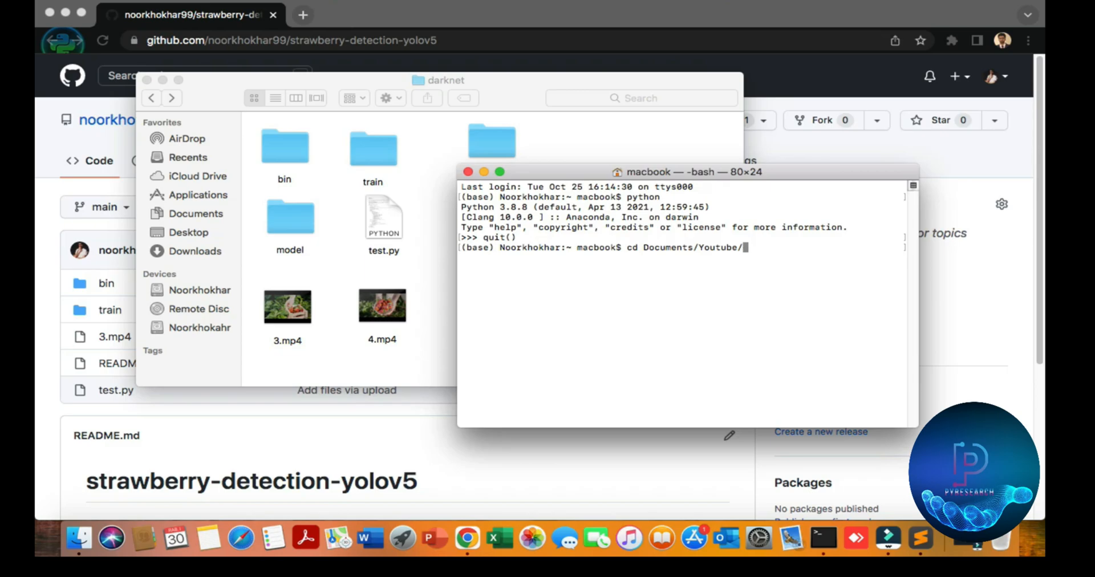
pyautogui.write('ST')
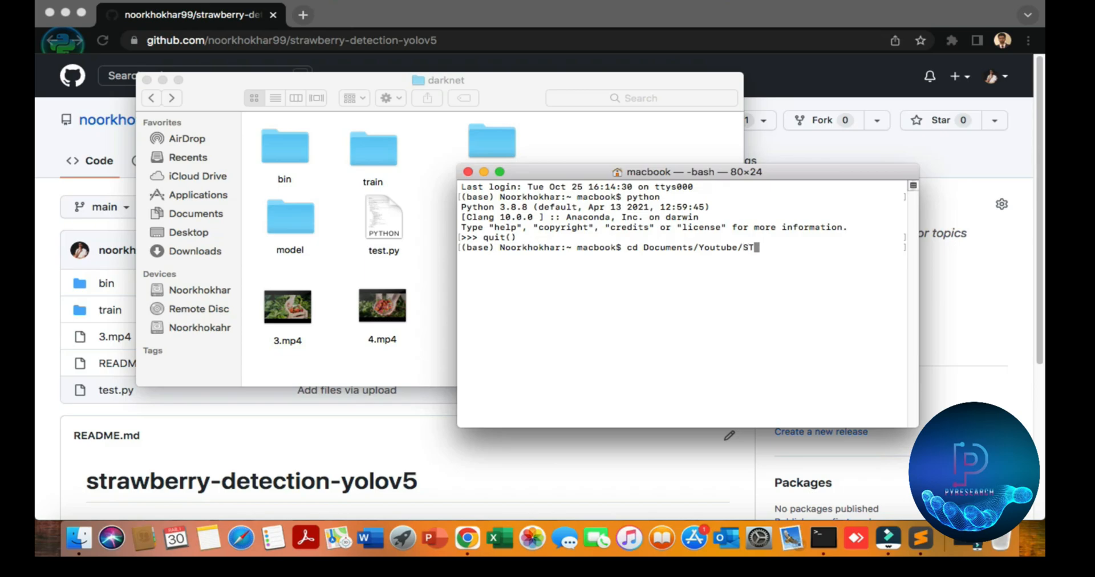
pyautogui.write('strawberry-detection/')
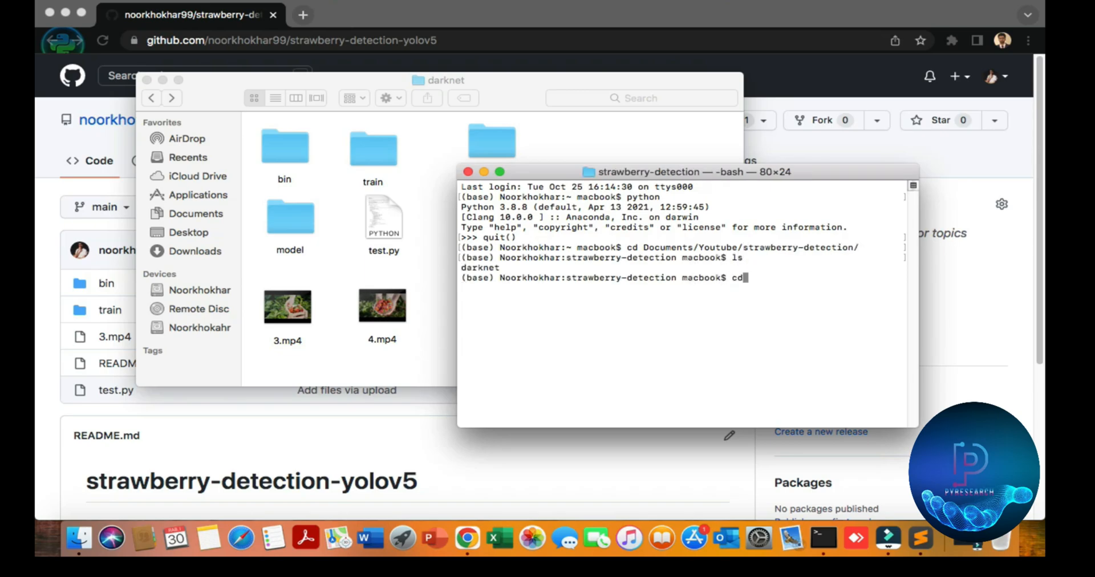
pyautogui.write('darknet/')
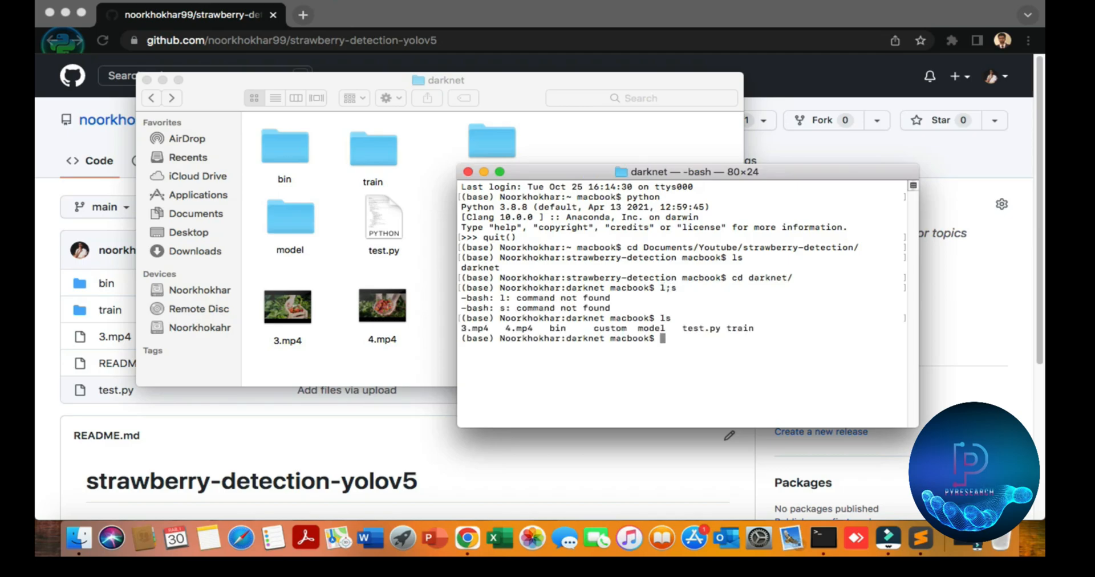
pyautogui.doubleClick(631, 338)
pyautogui.write('python')
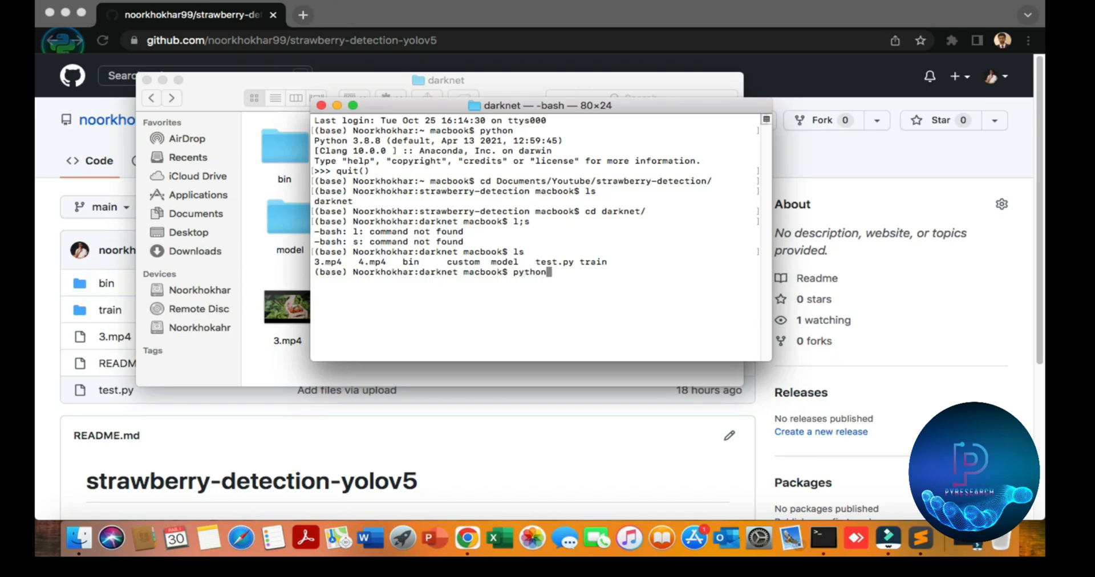
# - Run python test.py, which ends in an IndexError at line 55
pyautogui.write('test.py')
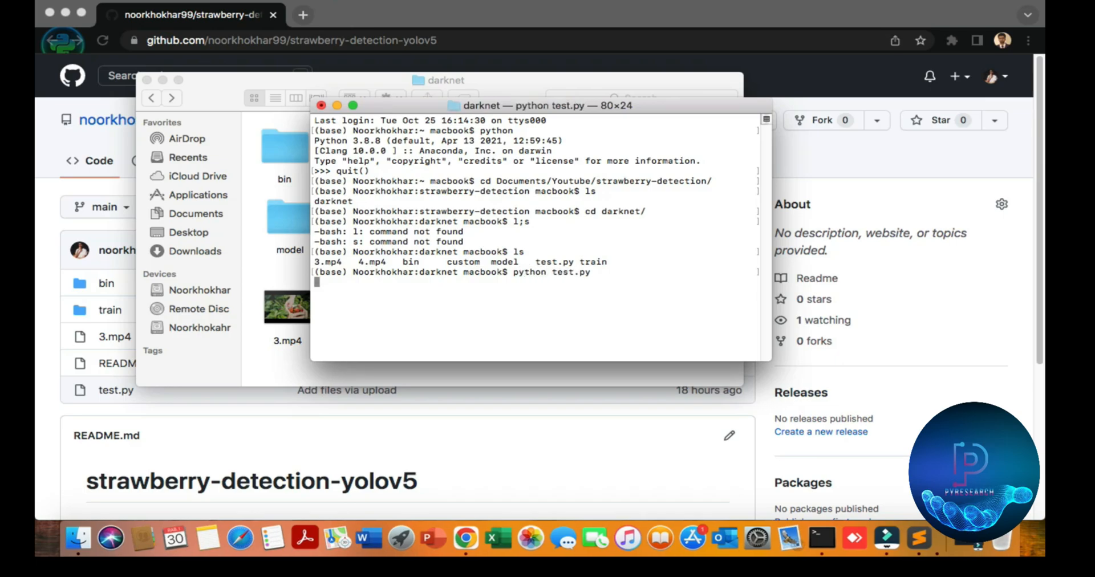
pyautogui.press('Return')
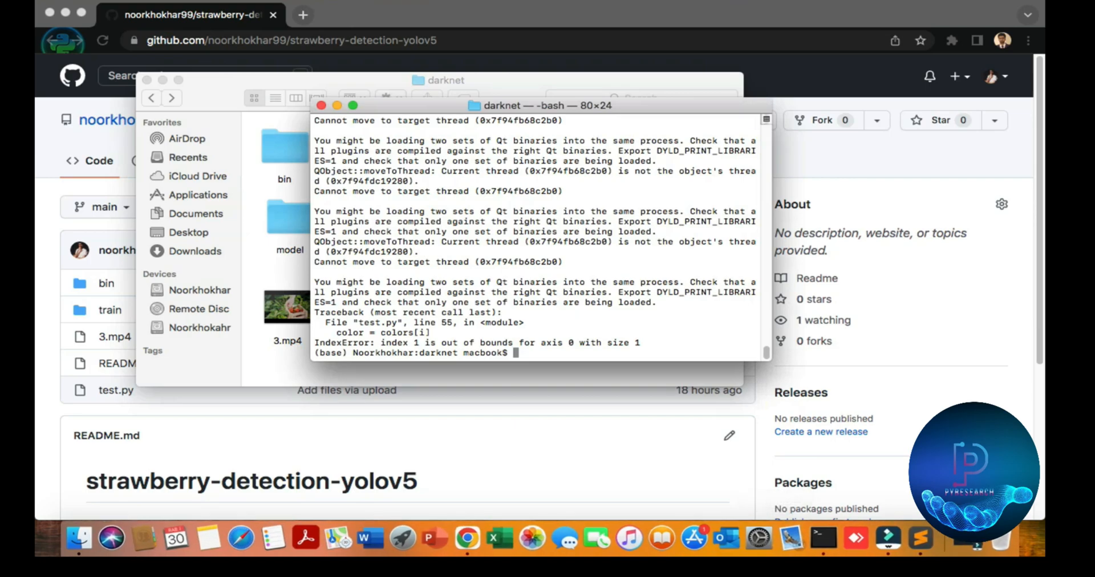
# - Clear the Terminal output and enter 'jupyter notebook' to launch the server
pyautogui.write('cle')
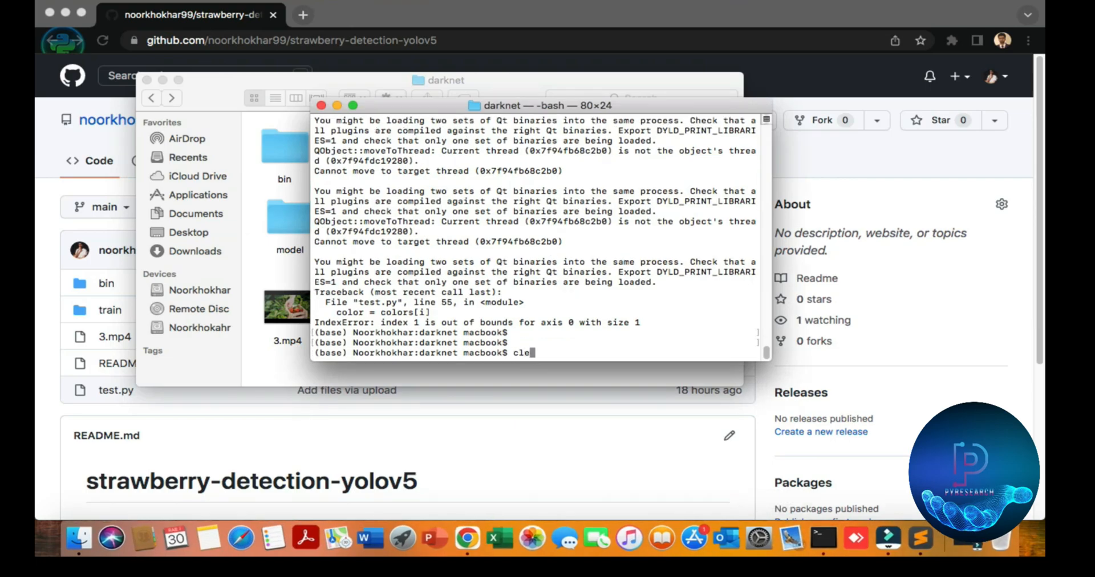
pyautogui.press('Backspace')
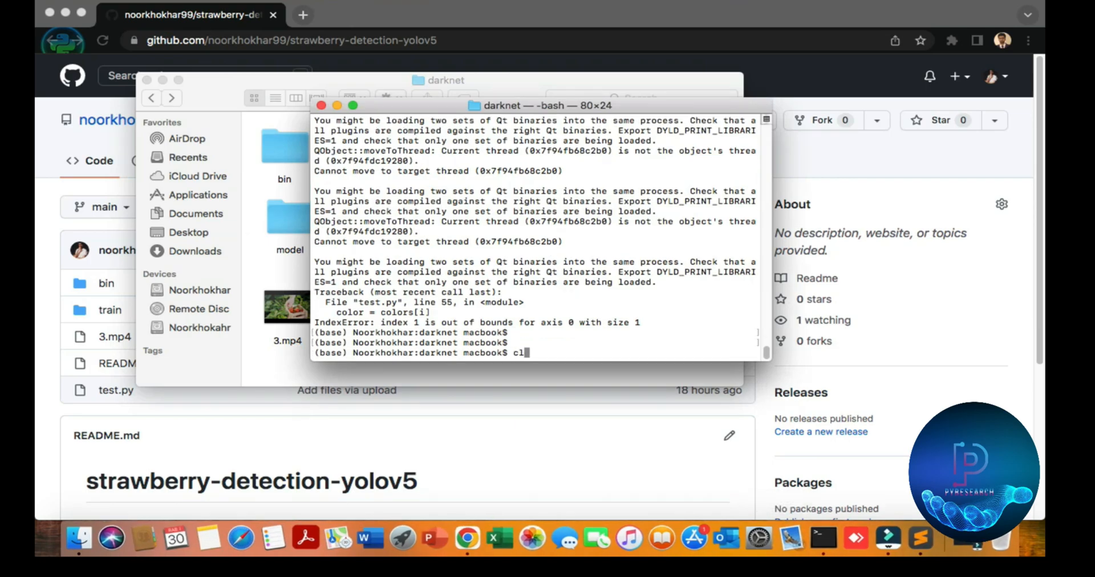
pyautogui.write('ear')
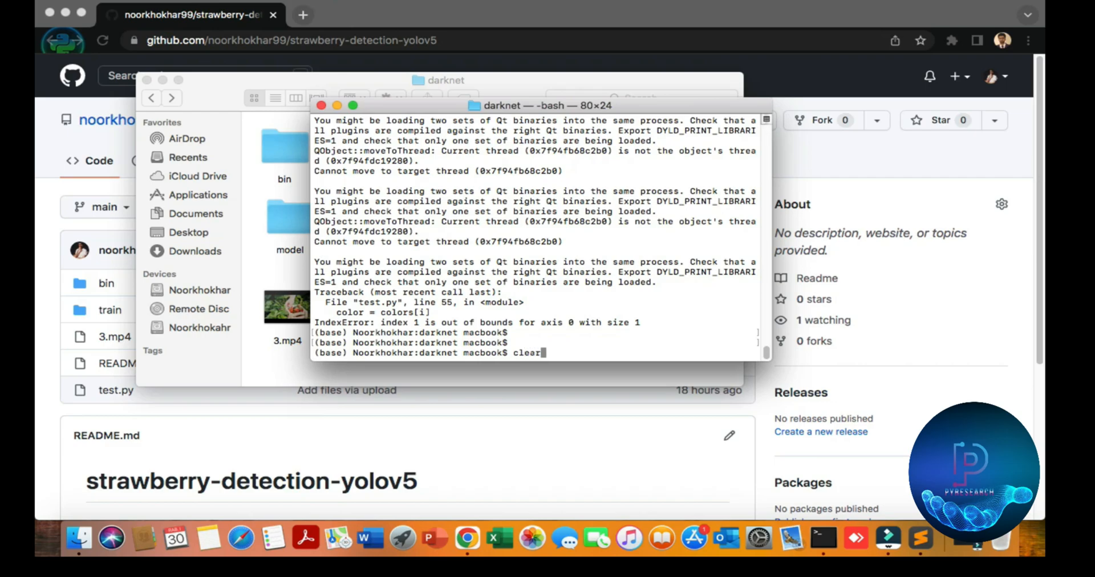
pyautogui.press('enter')
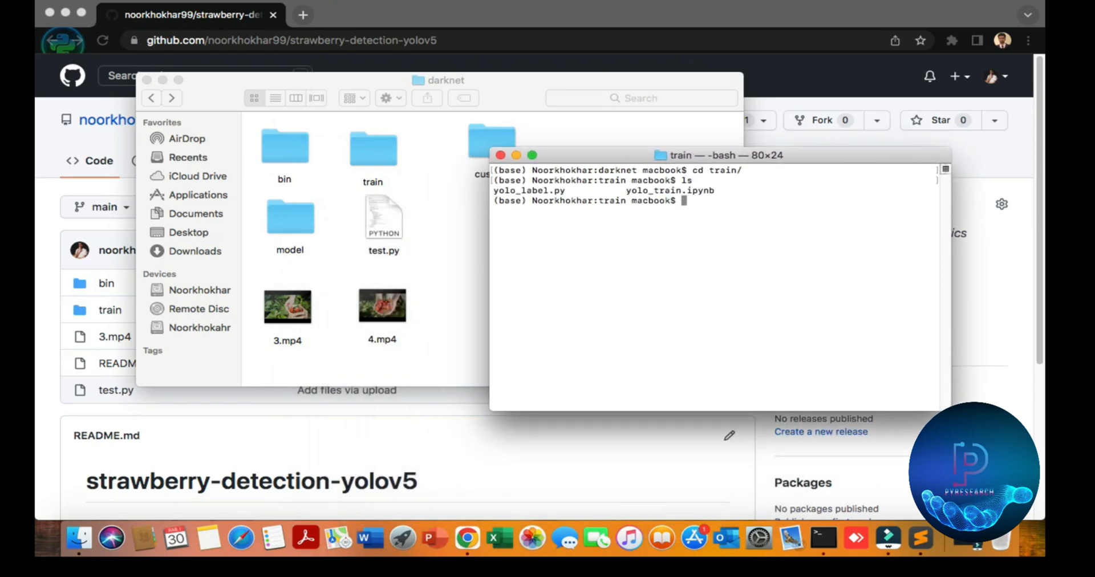
pyautogui.write('jupyter no')
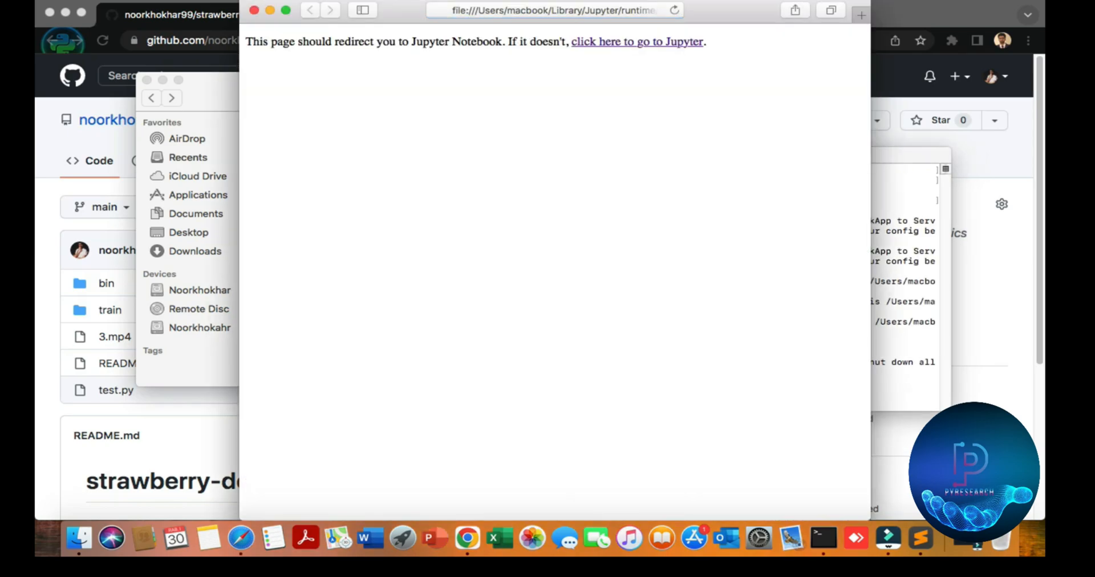
# - Go on to Jupyter from the redirect page and scroll yolo_train's Drive-mount, cuDNN and DarkNet cells
pyautogui.click(636, 41)
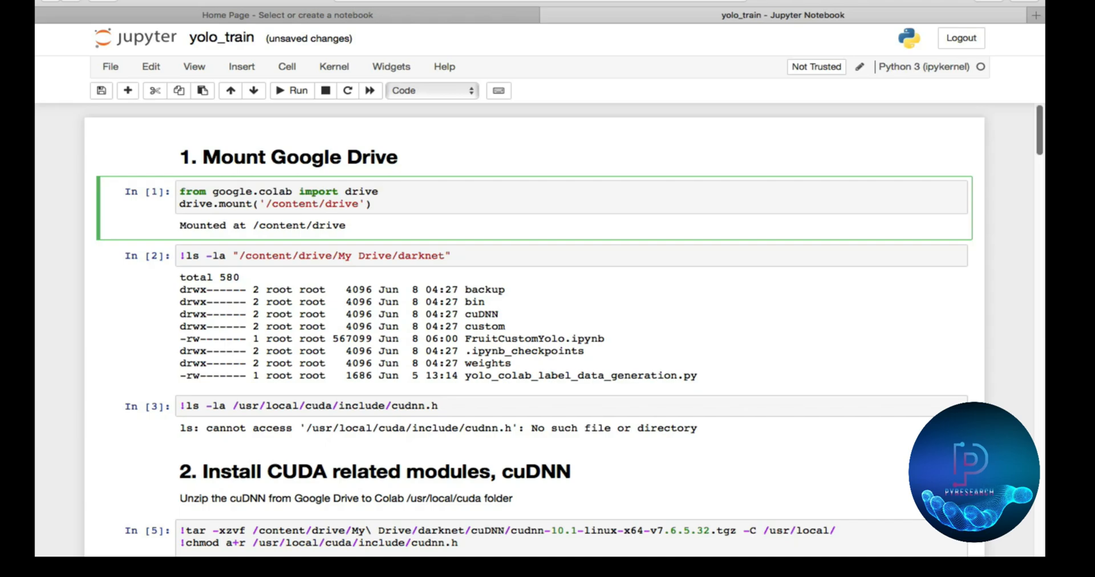
pyautogui.scroll(-3)
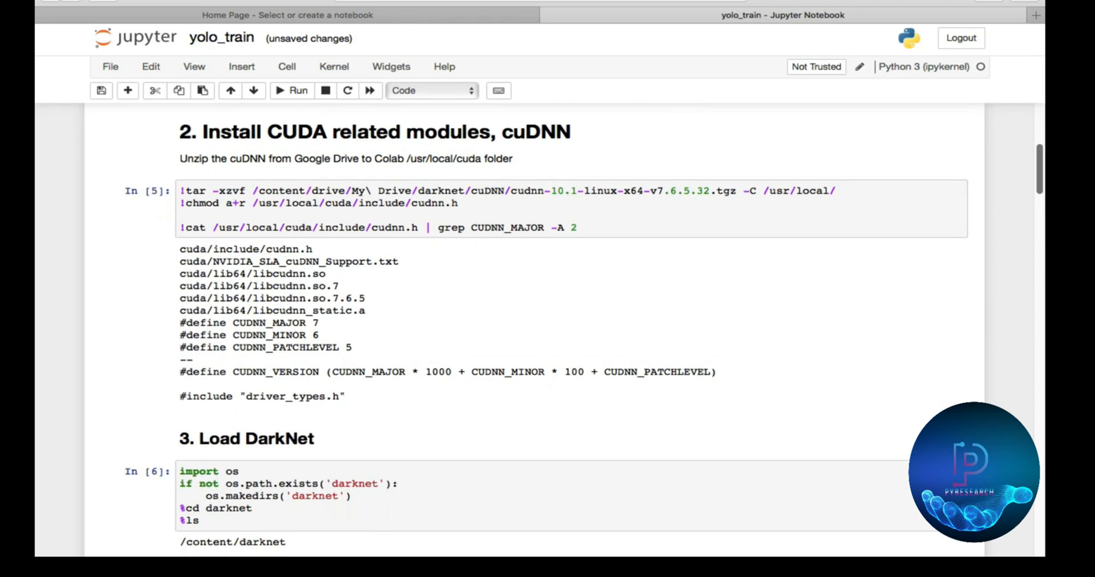
pyautogui.scroll(-3)
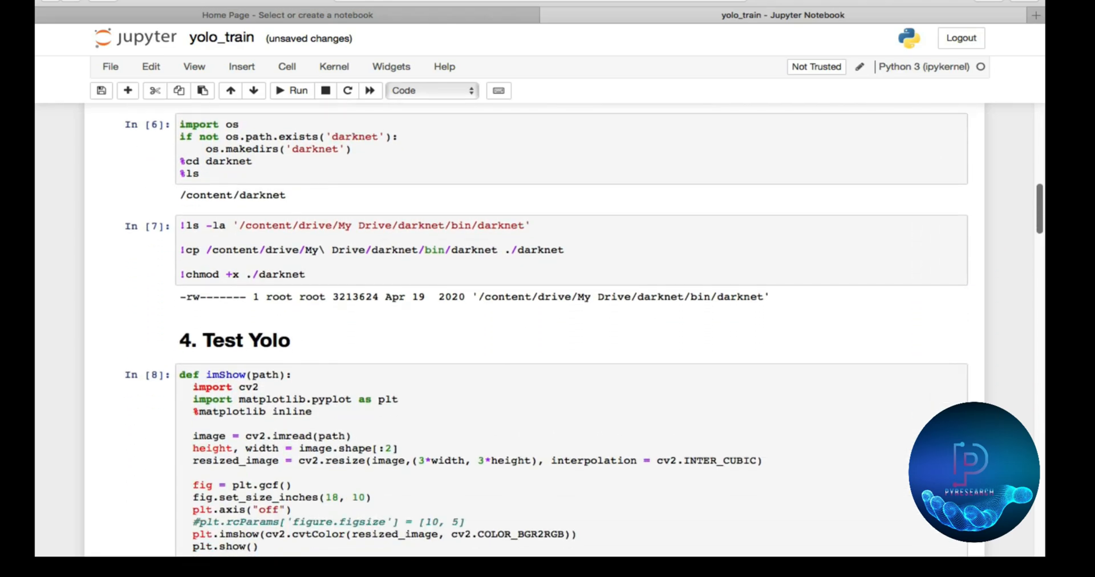
pyautogui.scroll(-3)
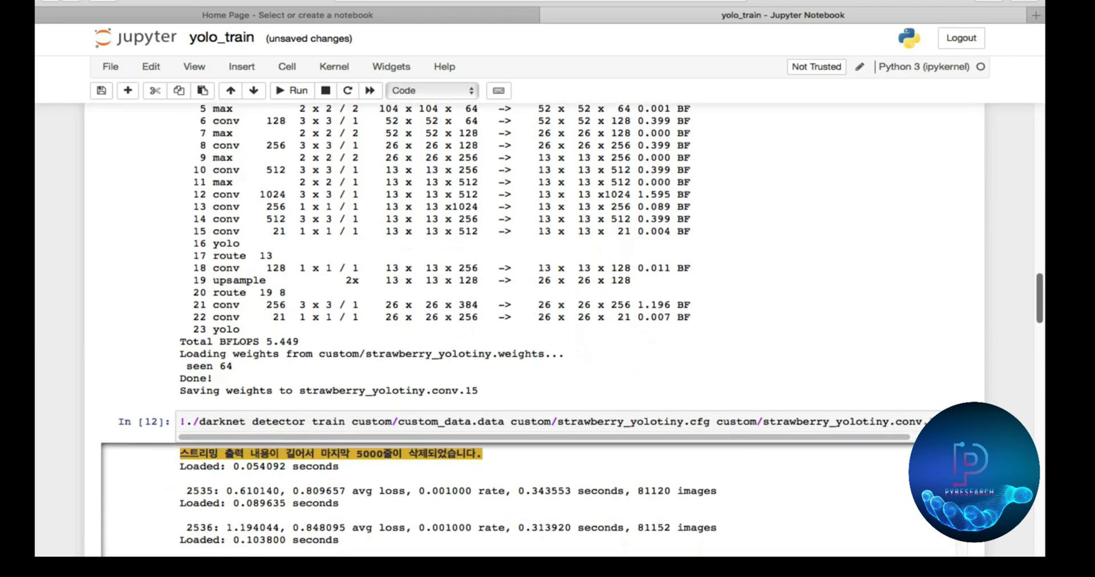
# - Scroll through the weight download, 92.49% mAP and detector test cells, then close Jupyter
pyautogui.scroll(-3)
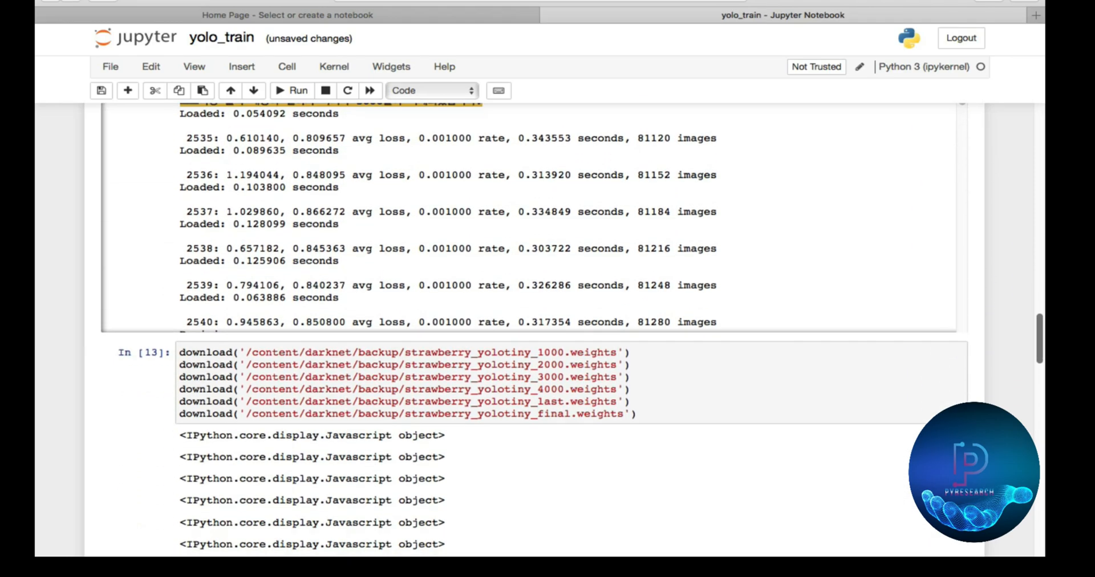
pyautogui.scroll(-3)
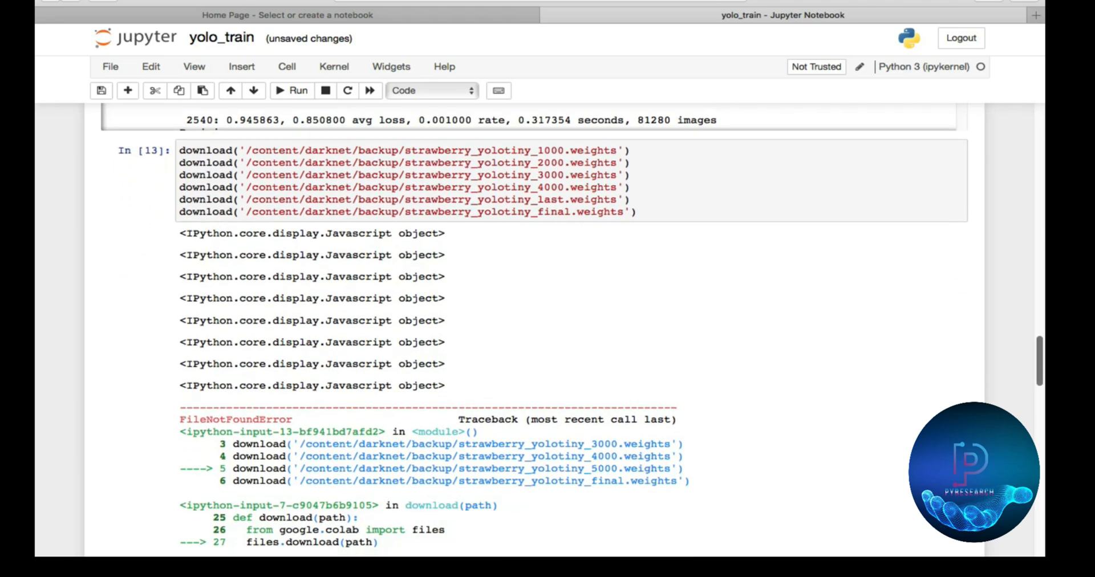
pyautogui.scroll(-3)
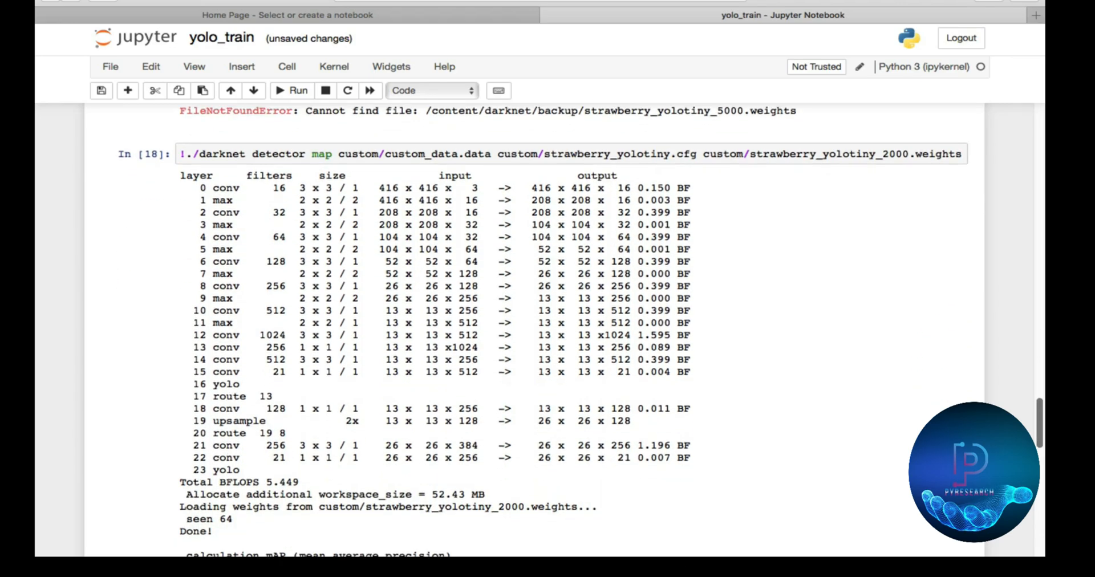
pyautogui.scroll(-3)
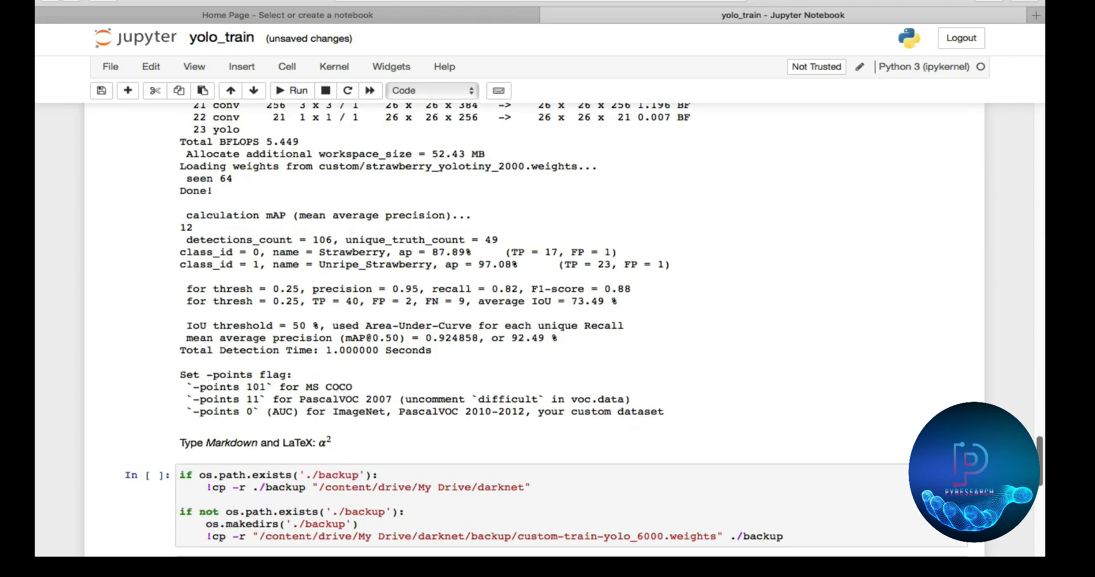
pyautogui.scroll(-3)
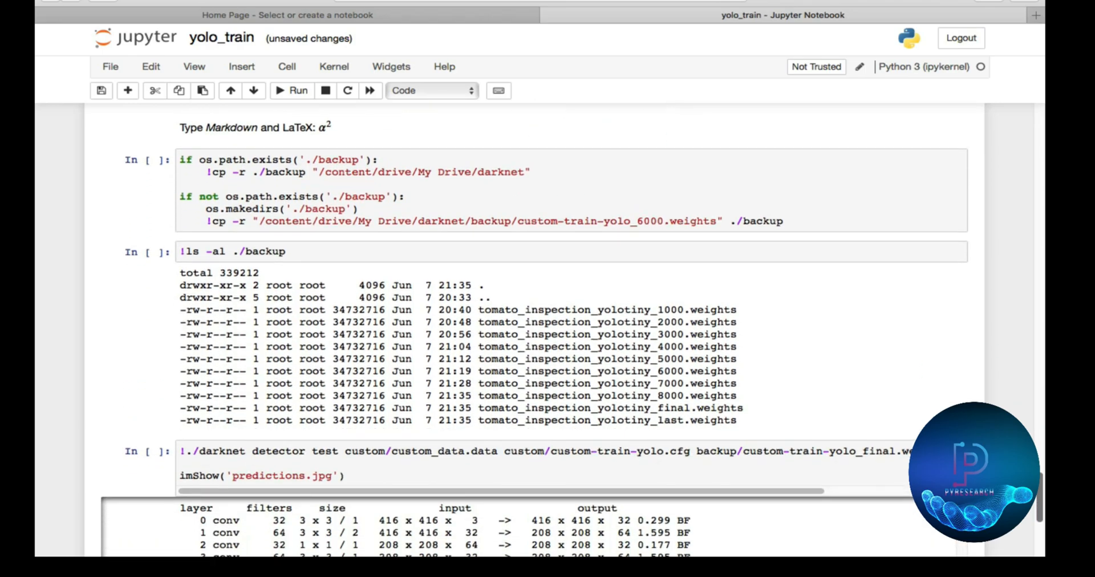
pyautogui.scroll(-3)
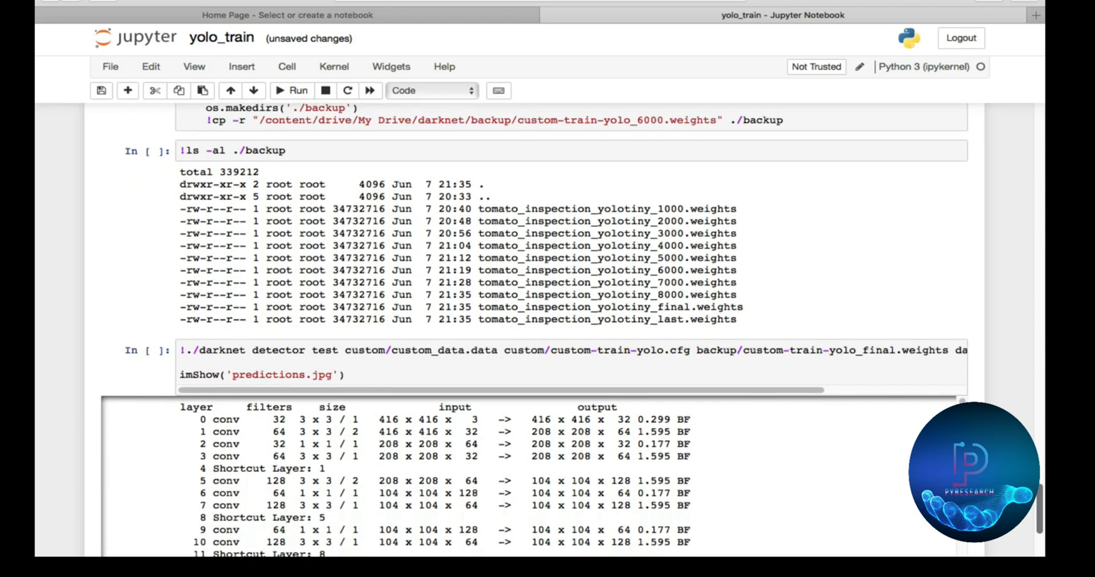
pyautogui.scroll(-3)
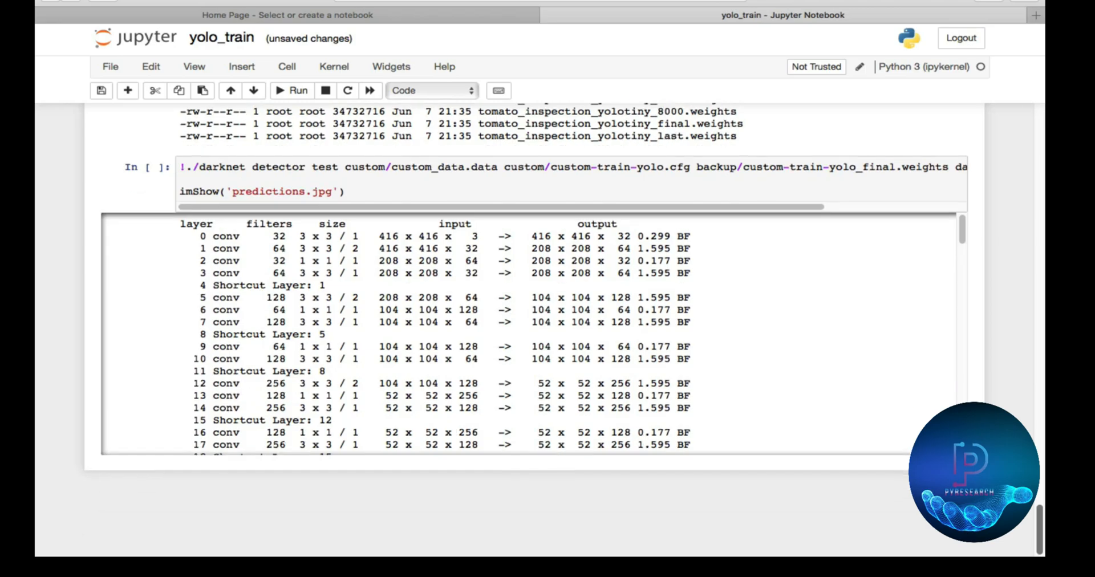
pyautogui.scroll(-3)
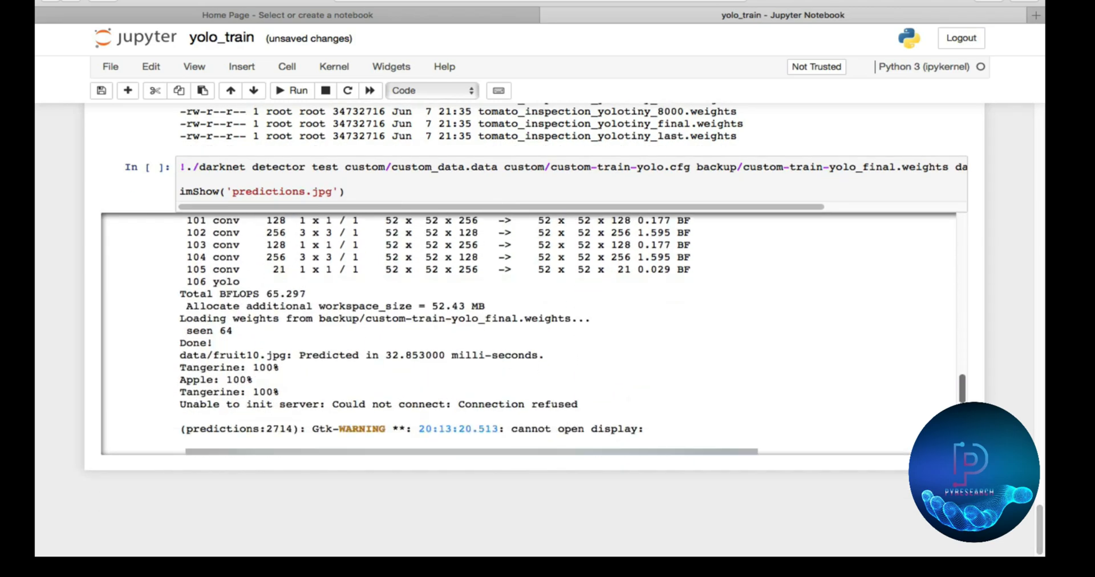
pyautogui.click(291, 90)
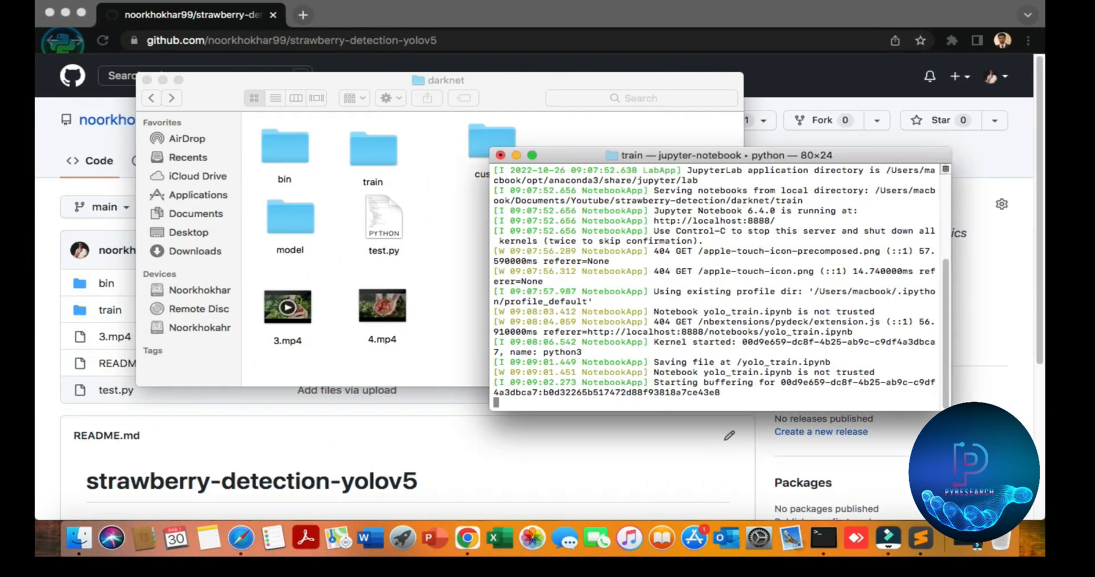
# - Bring the darknet folder forward, show test.py's Open With apps, and play 4.mp4
pyautogui.click(920, 538)
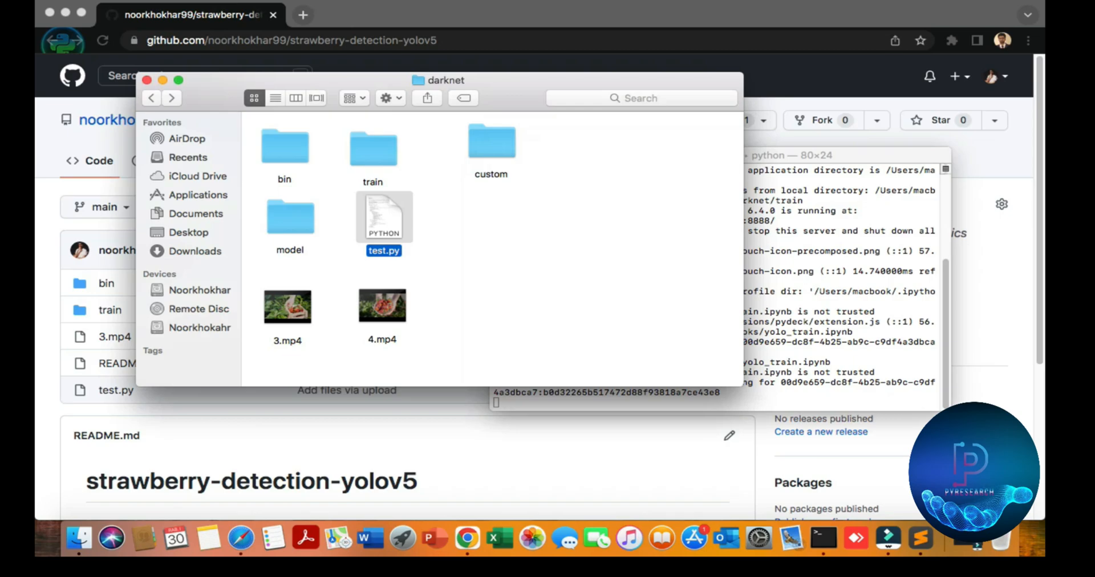
pyautogui.rightClick(383, 216)
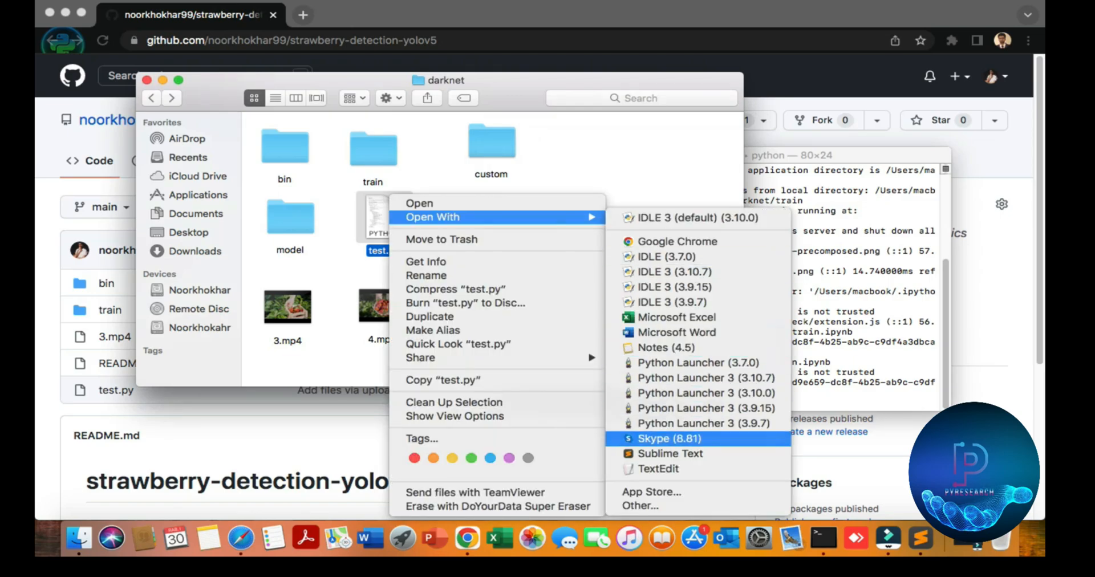
pyautogui.click(669, 453)
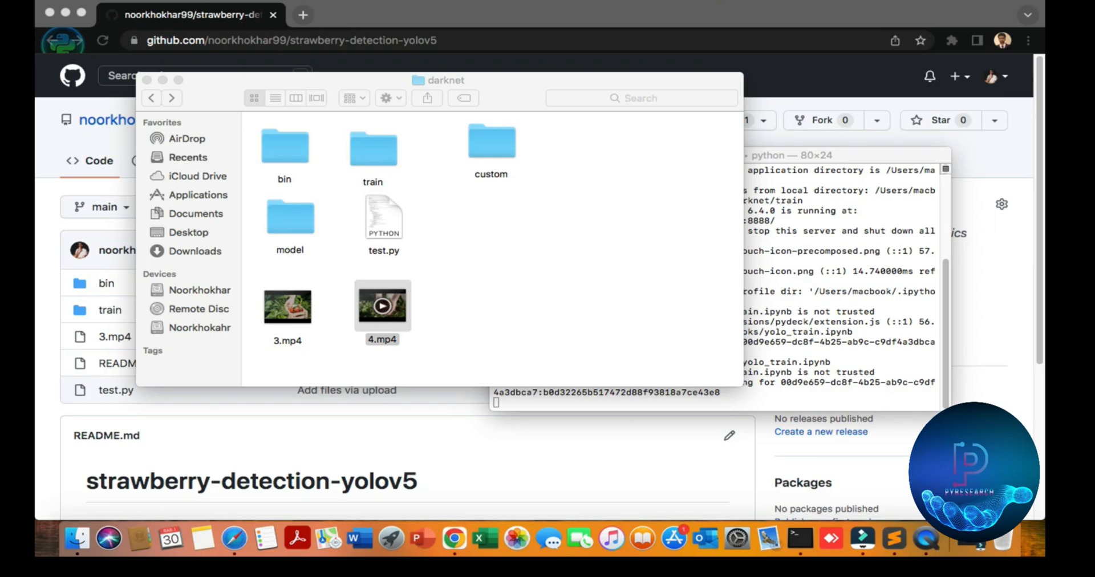
pyautogui.doubleClick(382, 306)
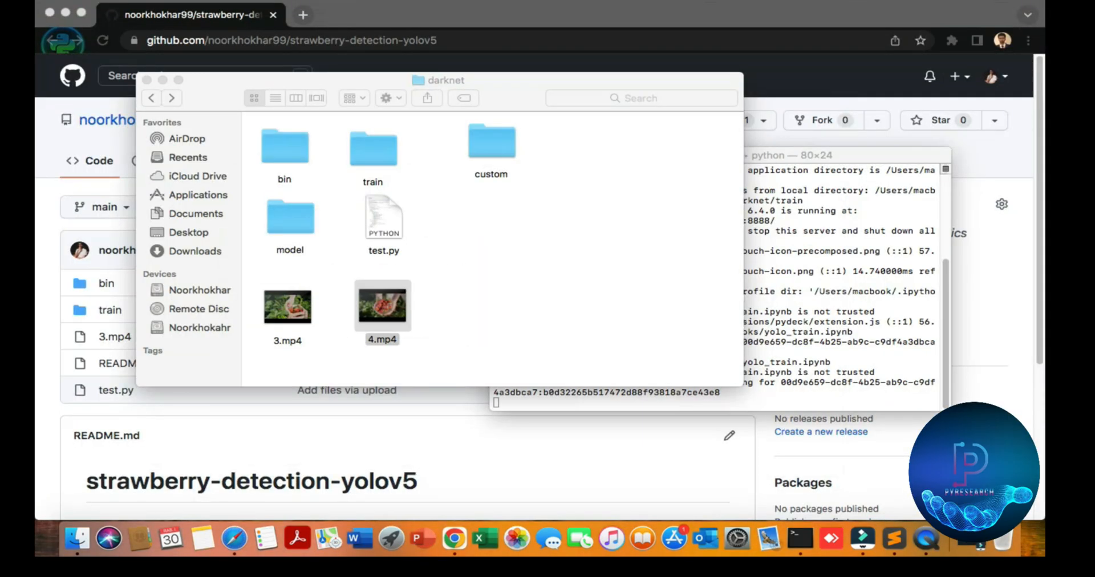
# - Open the custom folder and browse its weights, custom_data.data, and strawberry image/label files
pyautogui.doubleClick(491, 145)
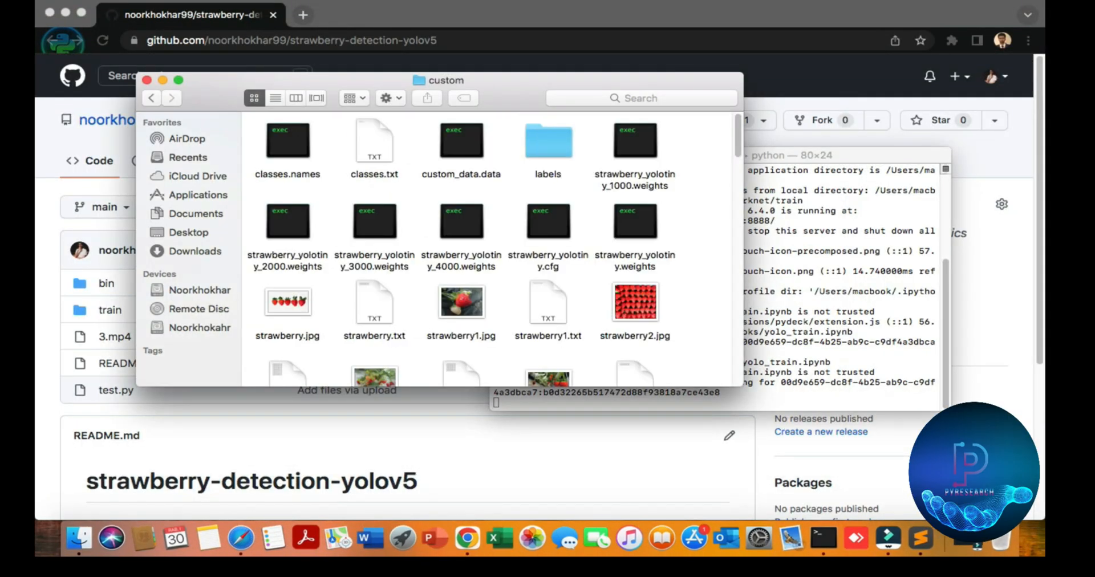
pyautogui.scroll(-3)
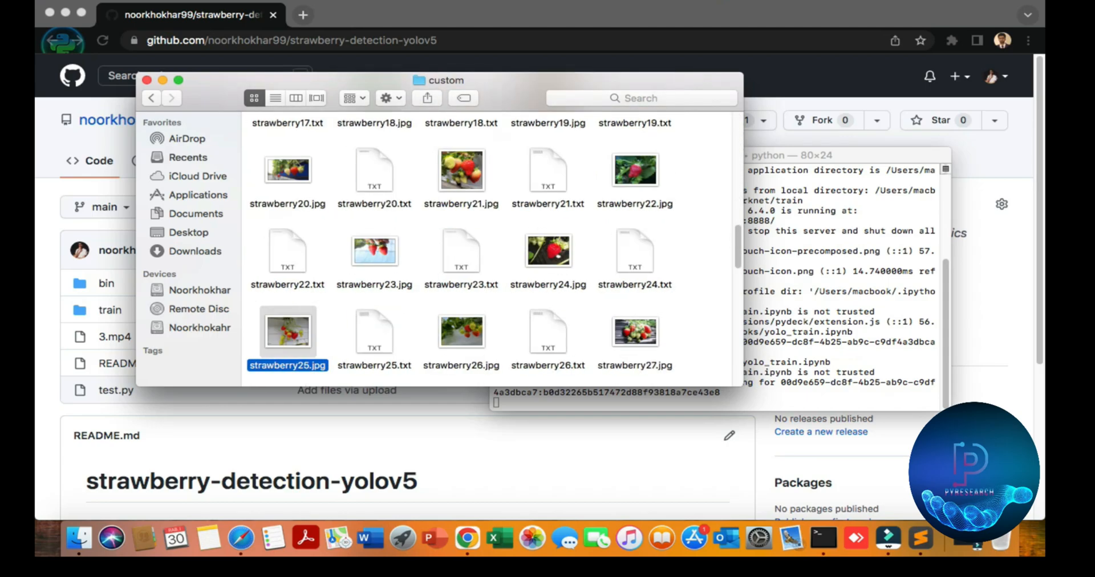
pyautogui.scroll(-3)
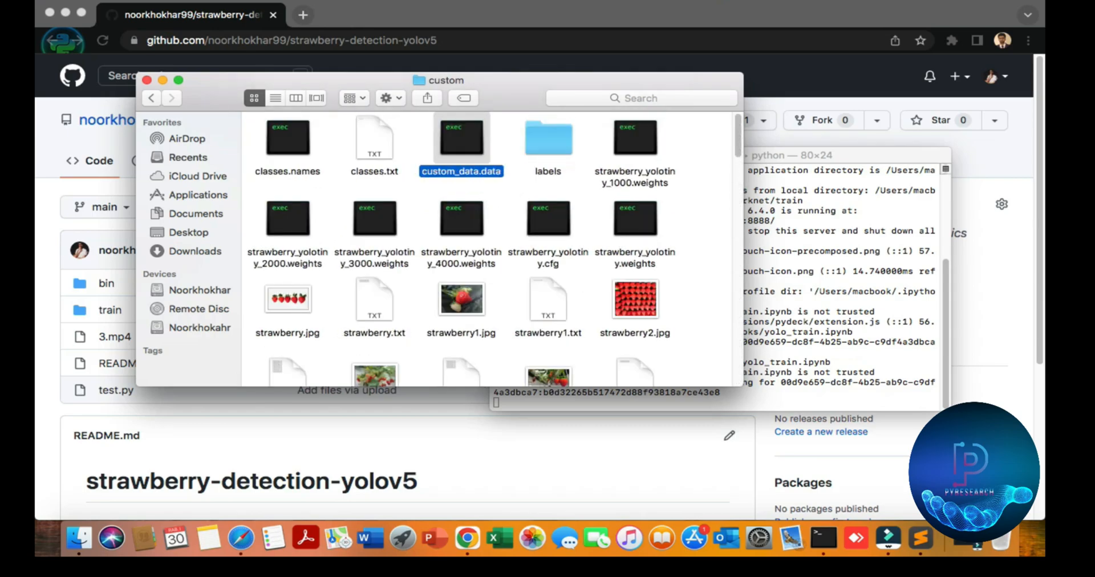
pyautogui.click(461, 299)
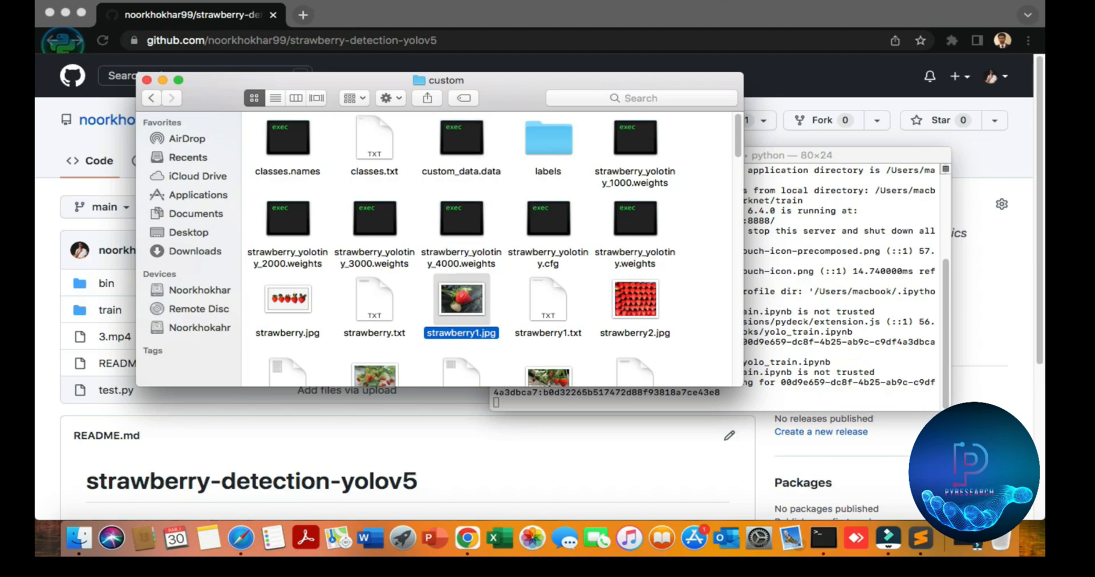
pyautogui.scroll(-3)
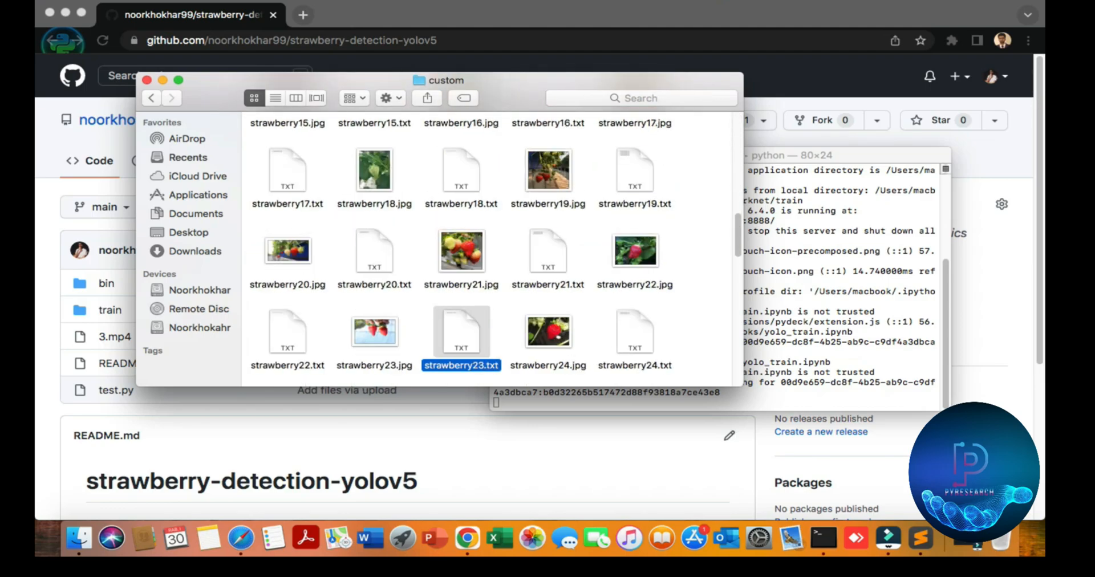